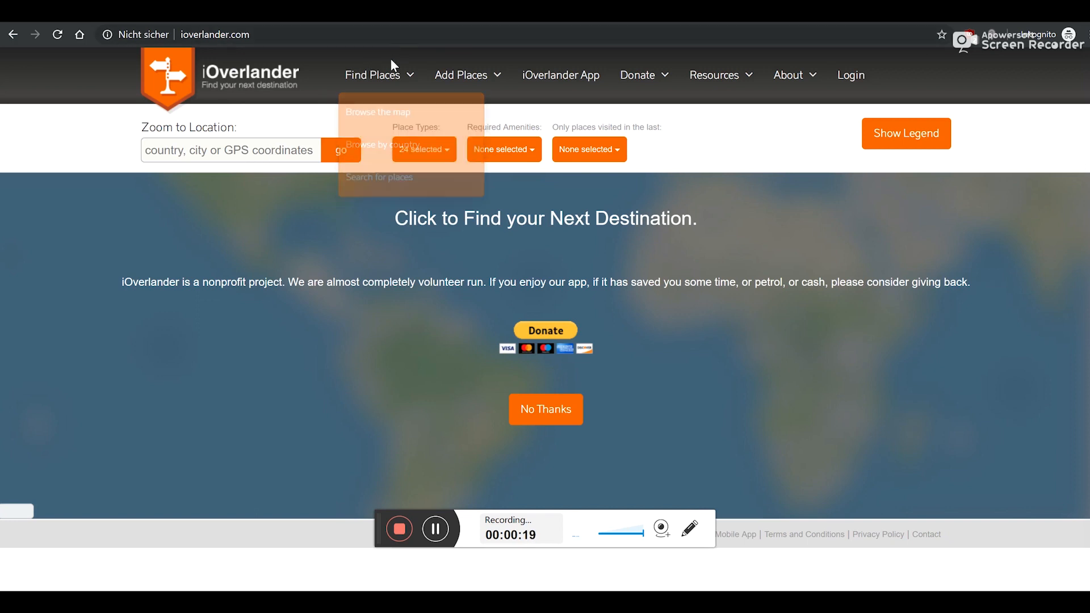
{"action": "mouse_move", "coordinate": [372, 75]}
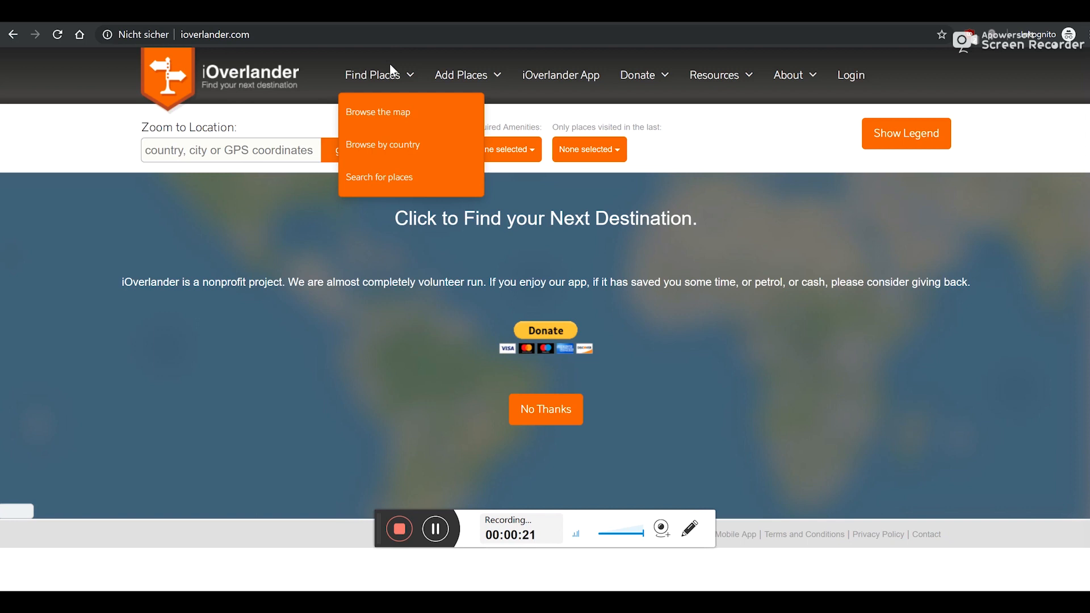
{"action": "mouse_move", "coordinate": [393, 145]}
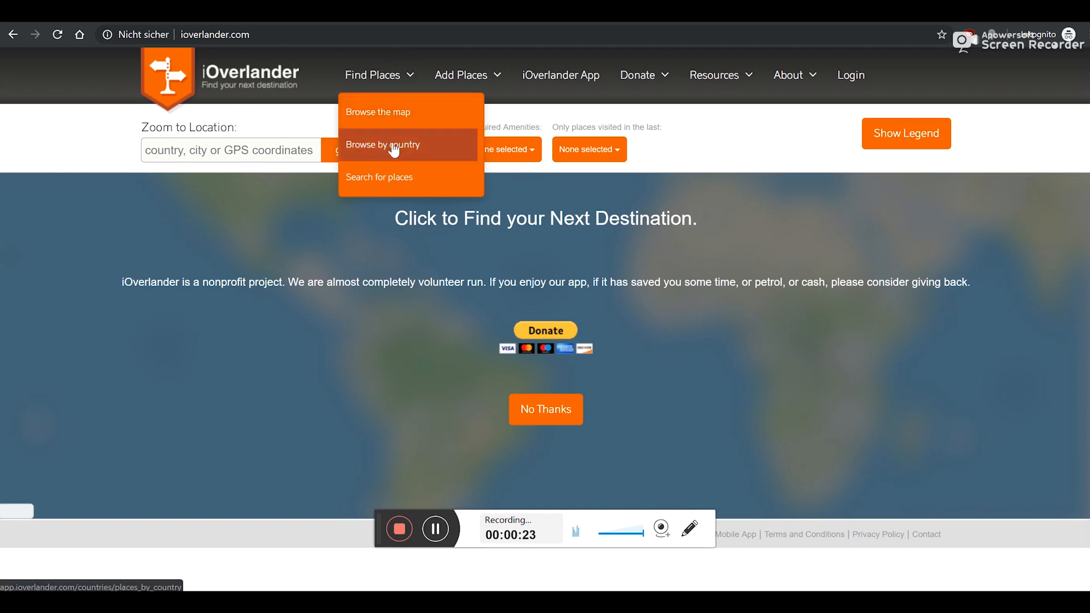
Go to iOverlander's Browse by country page from the Find Places menu.
{"action": "left_click", "coordinate": [382, 145]}
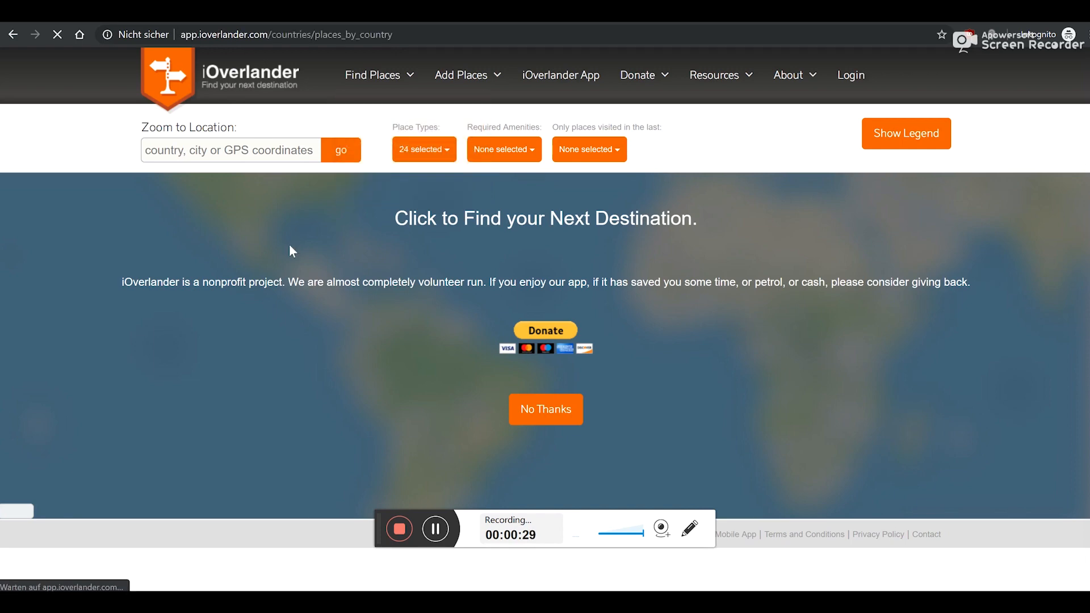
Scroll the Download Places by Countries page down to Ecuador's row in the South America table.
{"action": "left_click", "coordinate": [545, 409]}
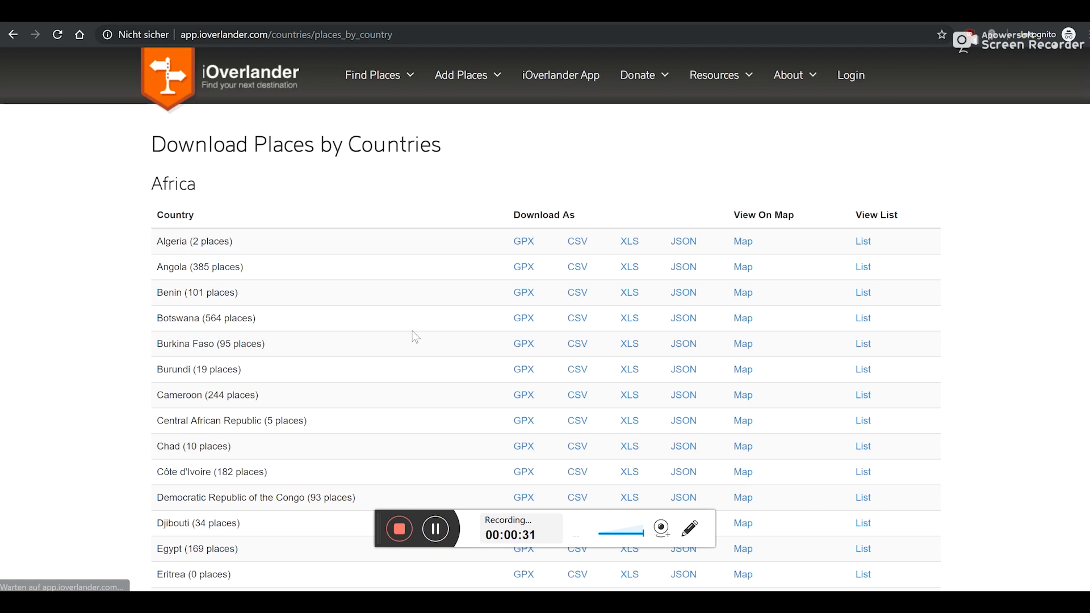
{"action": "mouse_move", "coordinate": [418, 211]}
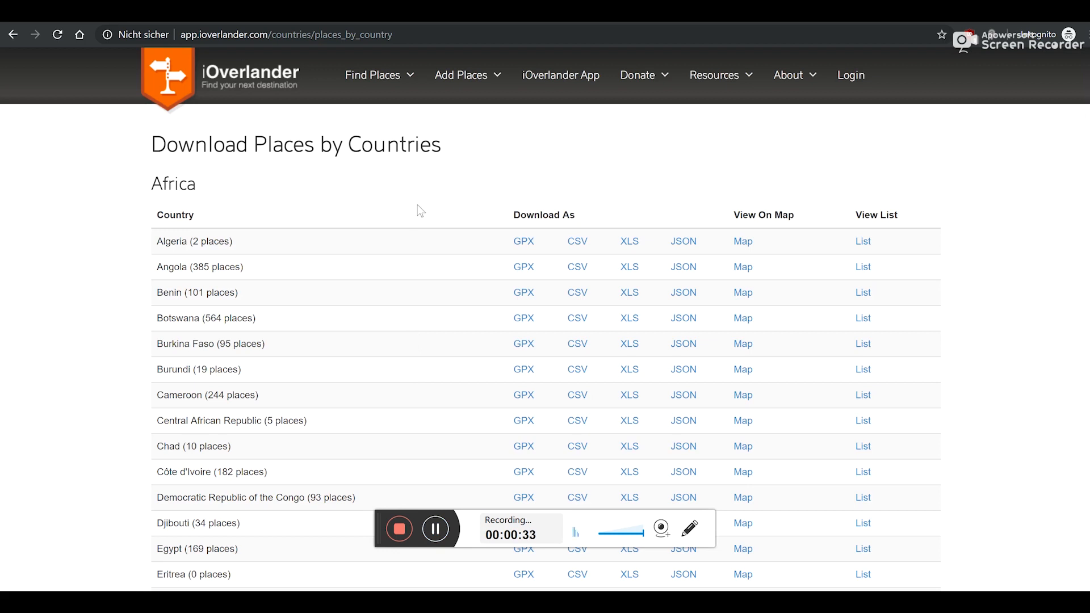
{"action": "mouse_move", "coordinate": [398, 341]}
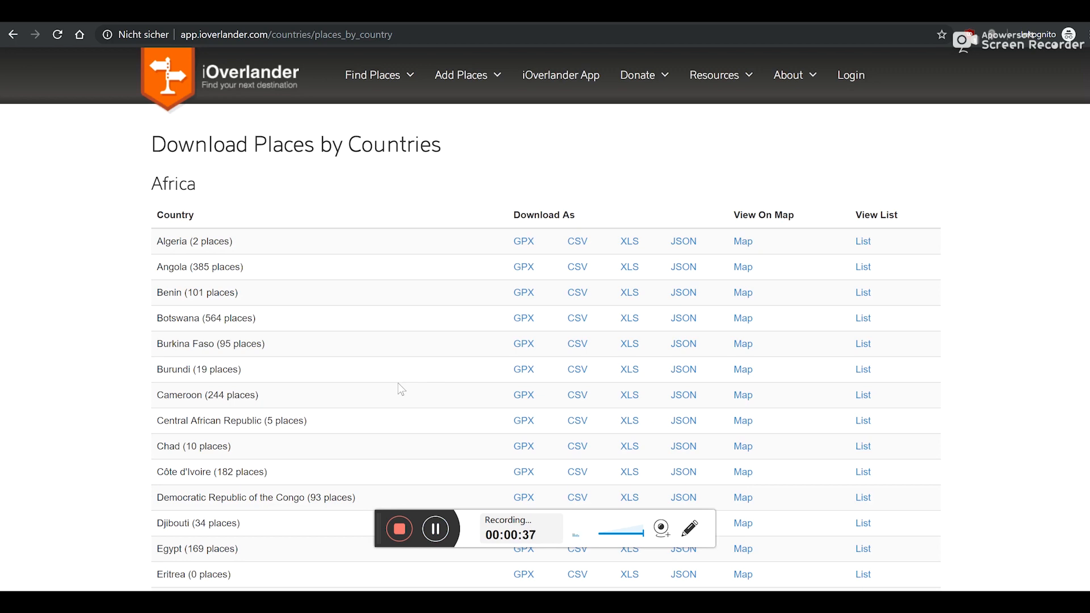
{"action": "scroll", "scroll_direction": "down", "scroll_amount": 3}
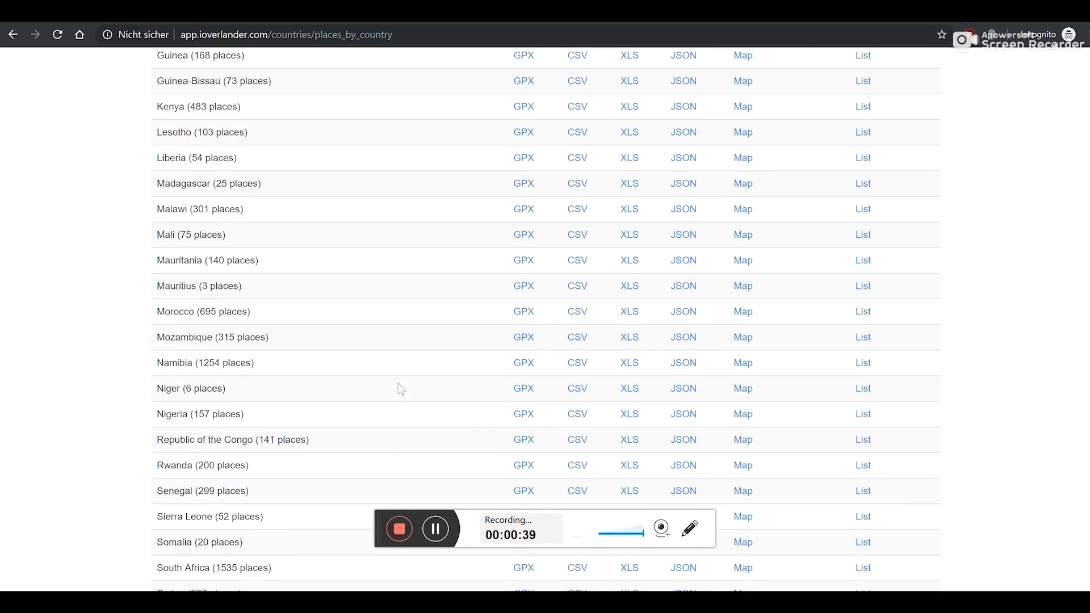
{"action": "scroll", "scroll_direction": "up", "scroll_amount": 3}
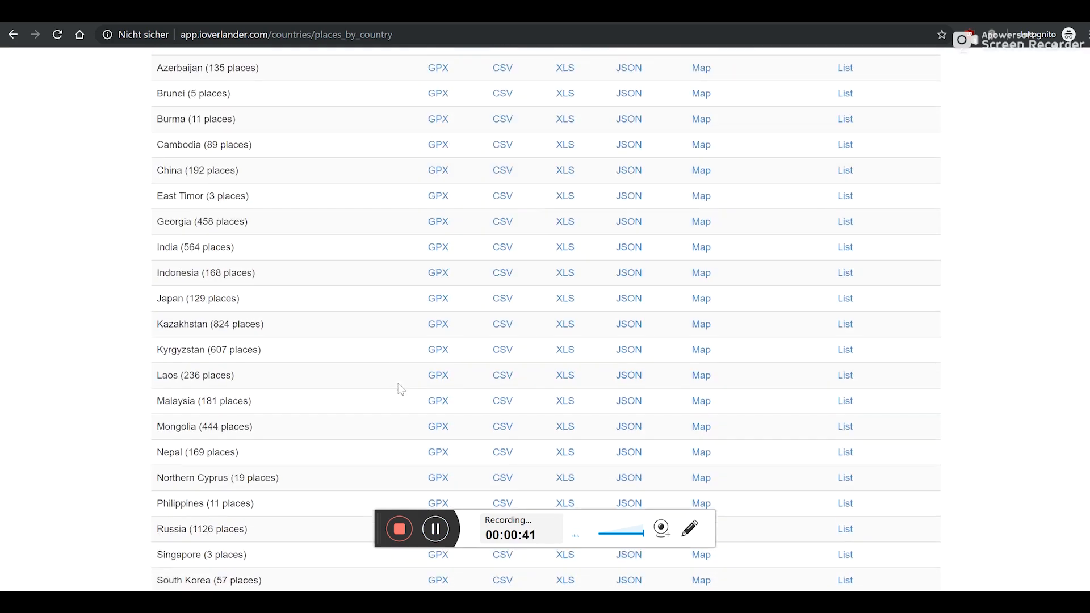
{"action": "scroll", "scroll_direction": "down", "scroll_amount": 3}
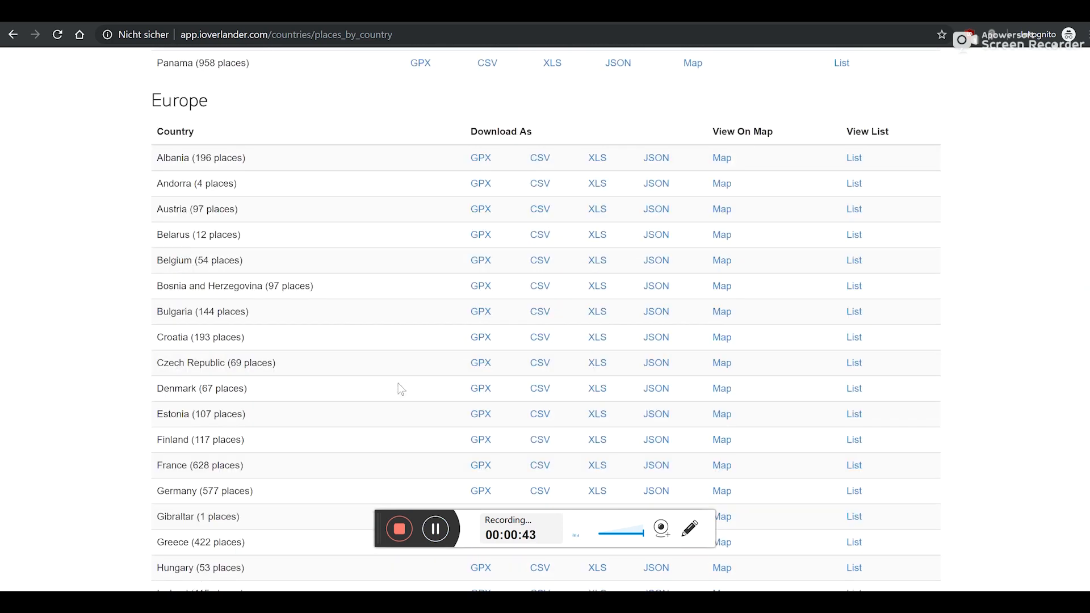
{"action": "scroll", "scroll_direction": "down", "scroll_amount": 3}
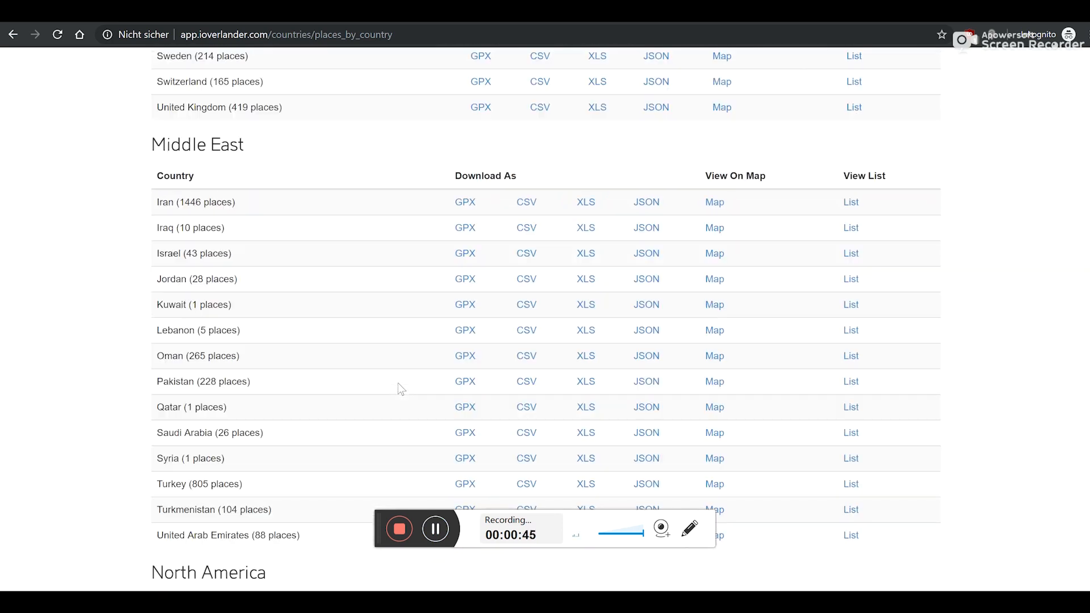
{"action": "scroll", "scroll_direction": "down", "scroll_amount": 3}
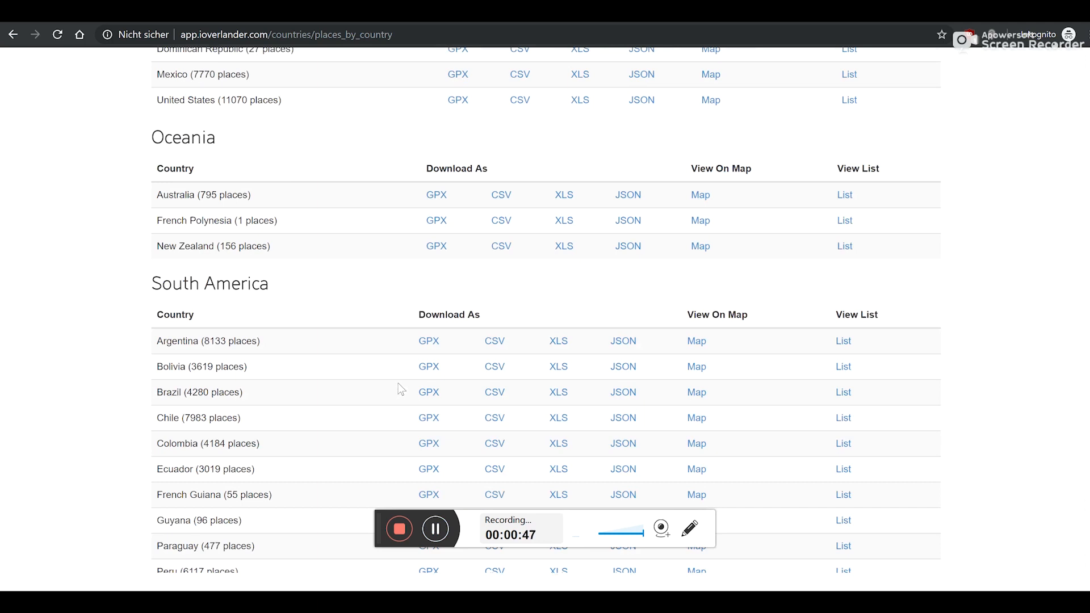
{"action": "scroll", "scroll_direction": "down", "scroll_amount": 3}
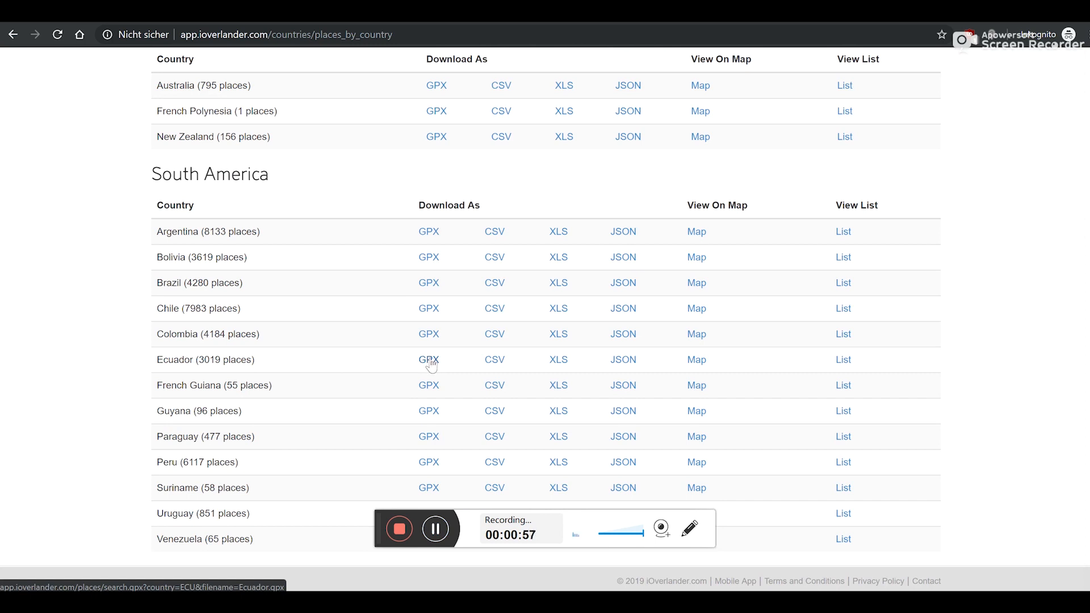
{"action": "mouse_move", "coordinate": [370, 360]}
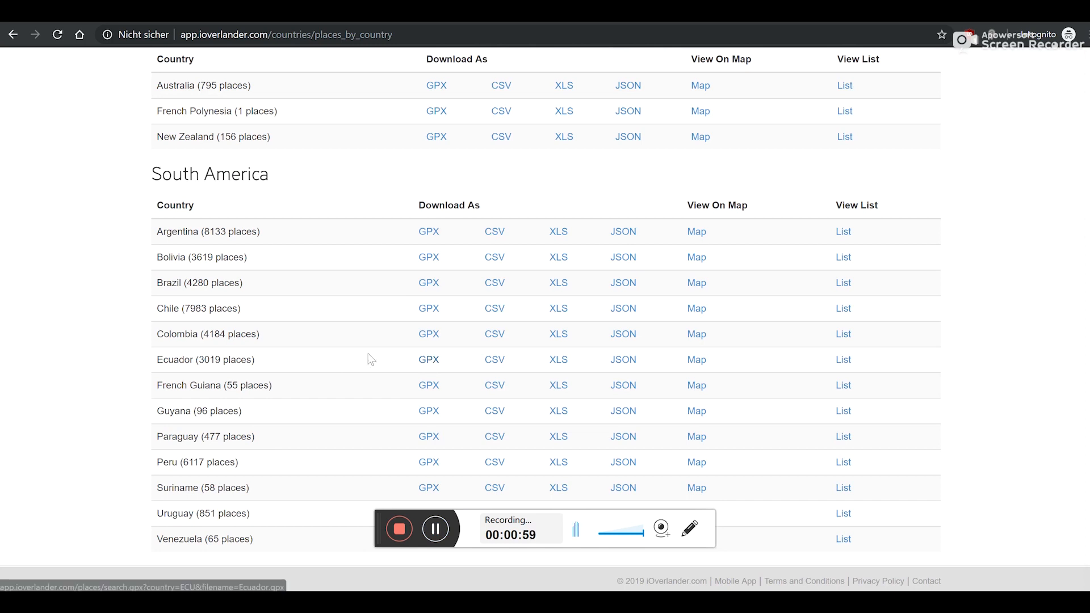
Download Ecuador's iOverlander places as a GPX file.
{"action": "left_click", "coordinate": [428, 360]}
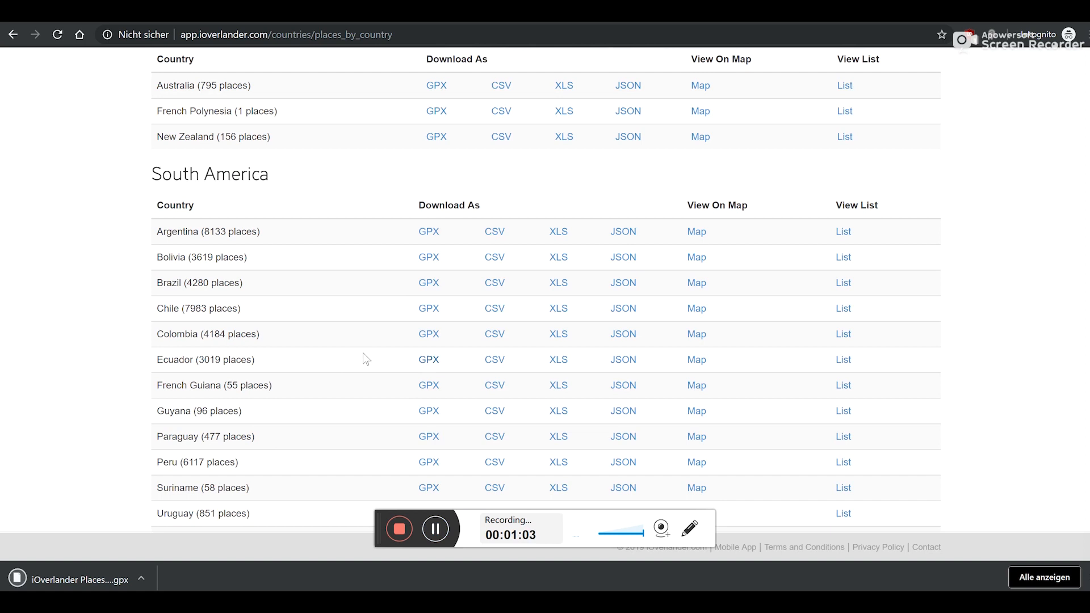
{"action": "mouse_move", "coordinate": [328, 288]}
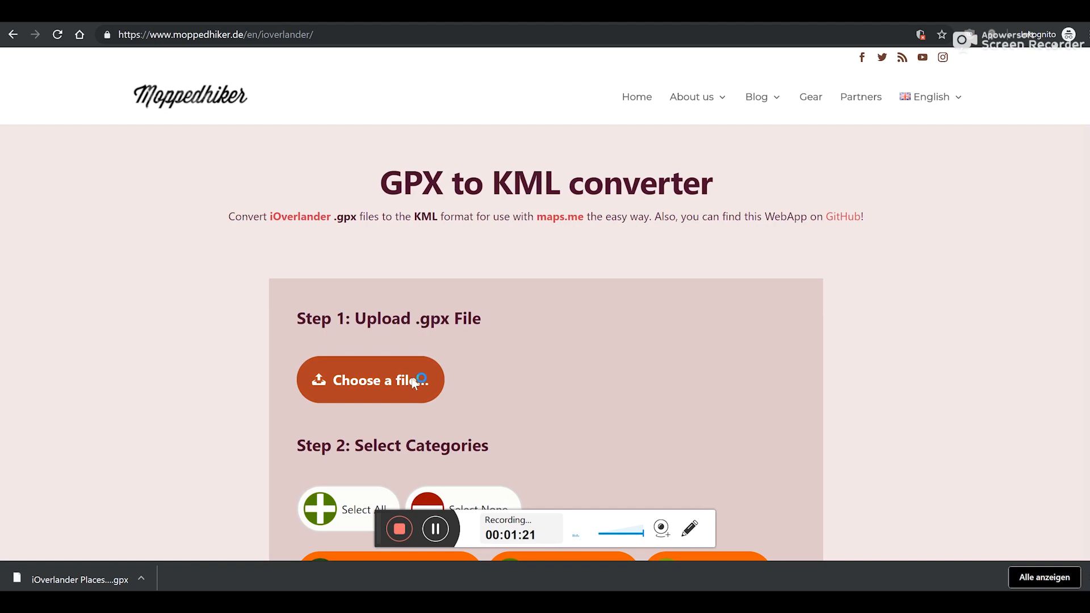
Upload the iOverlander Places - Ecuador .gpx file from Downloads into the converter.
{"action": "left_click", "coordinate": [371, 380]}
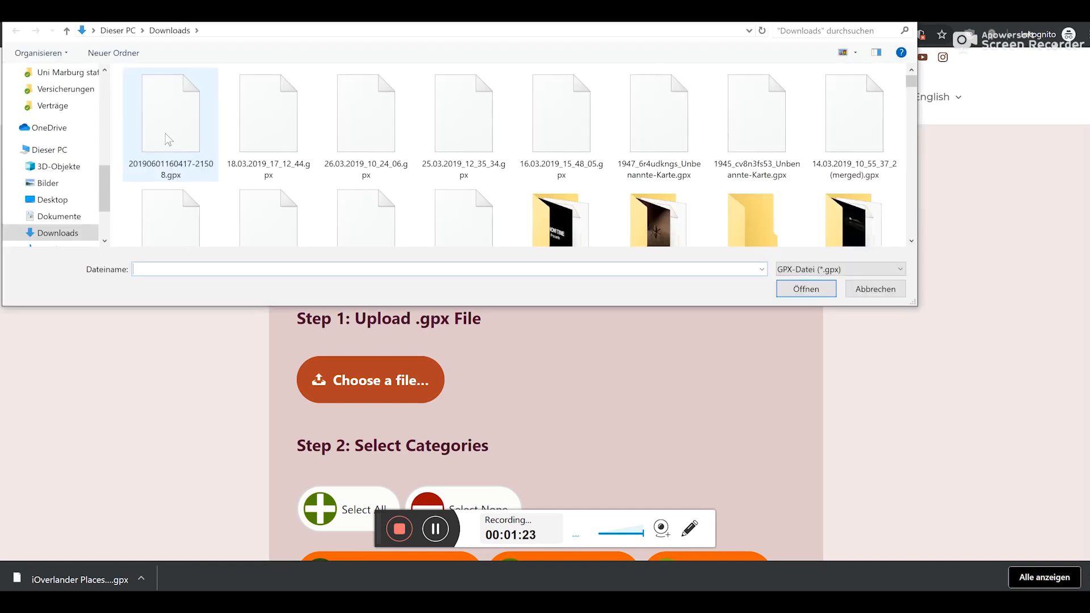
{"action": "mouse_move", "coordinate": [184, 136]}
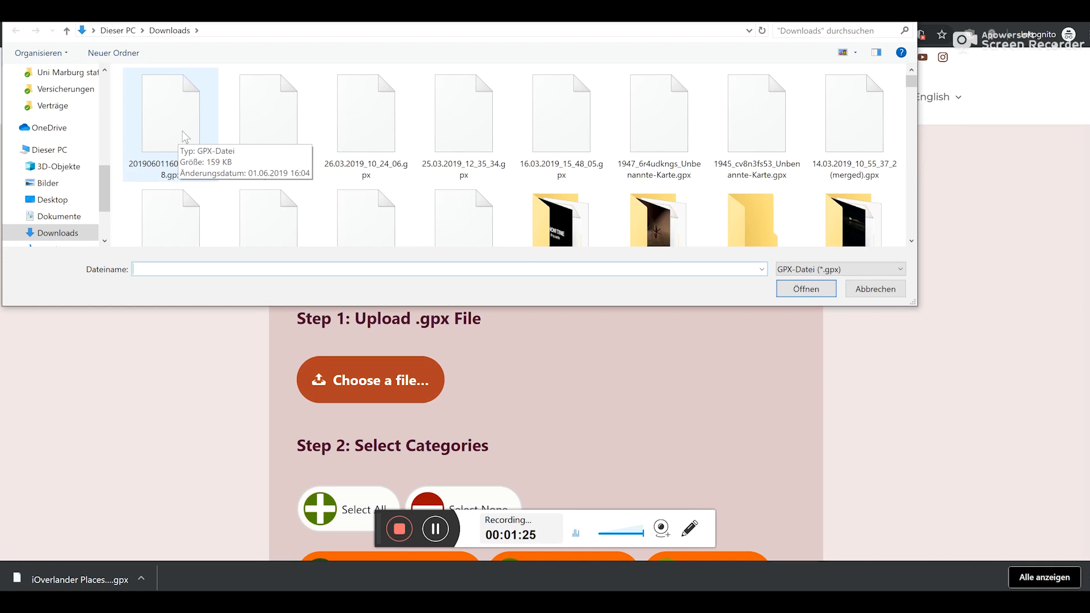
{"action": "left_click", "coordinate": [875, 289]}
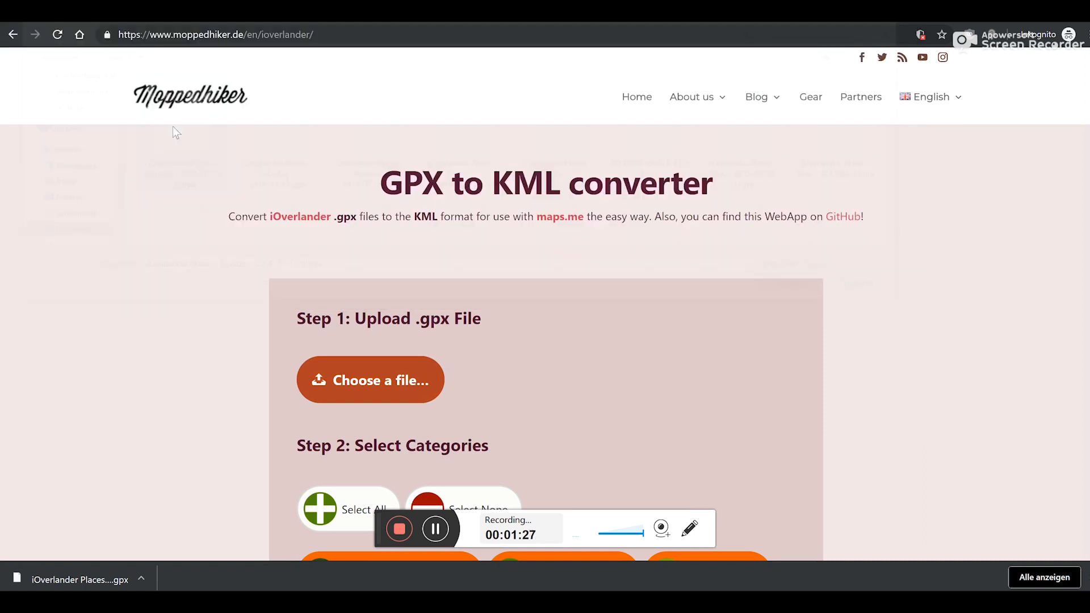
{"action": "left_click", "coordinate": [370, 380]}
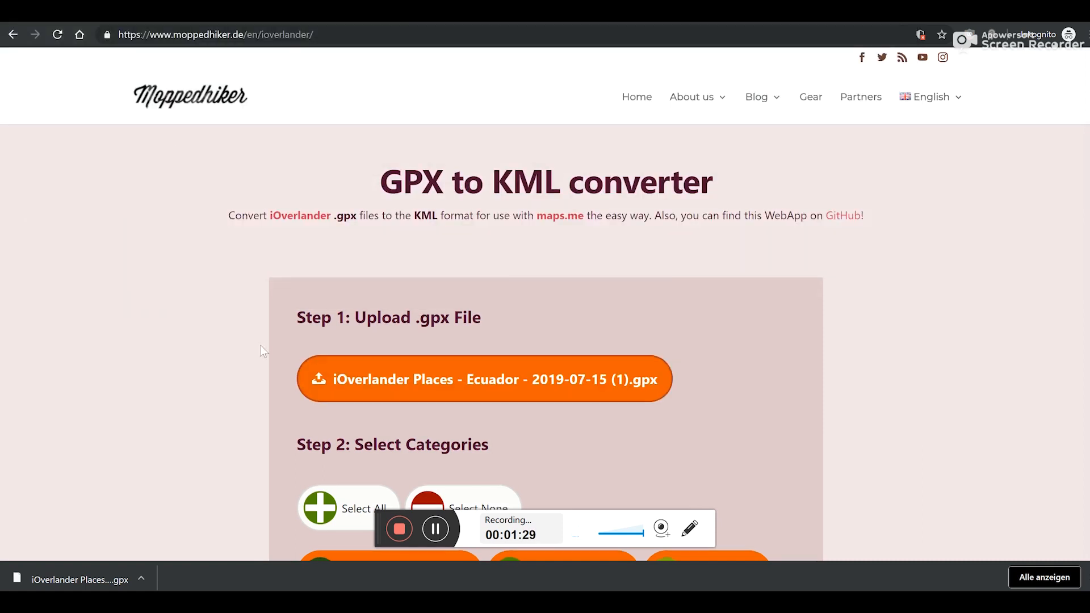
{"action": "scroll", "scroll_direction": "down", "scroll_amount": 3}
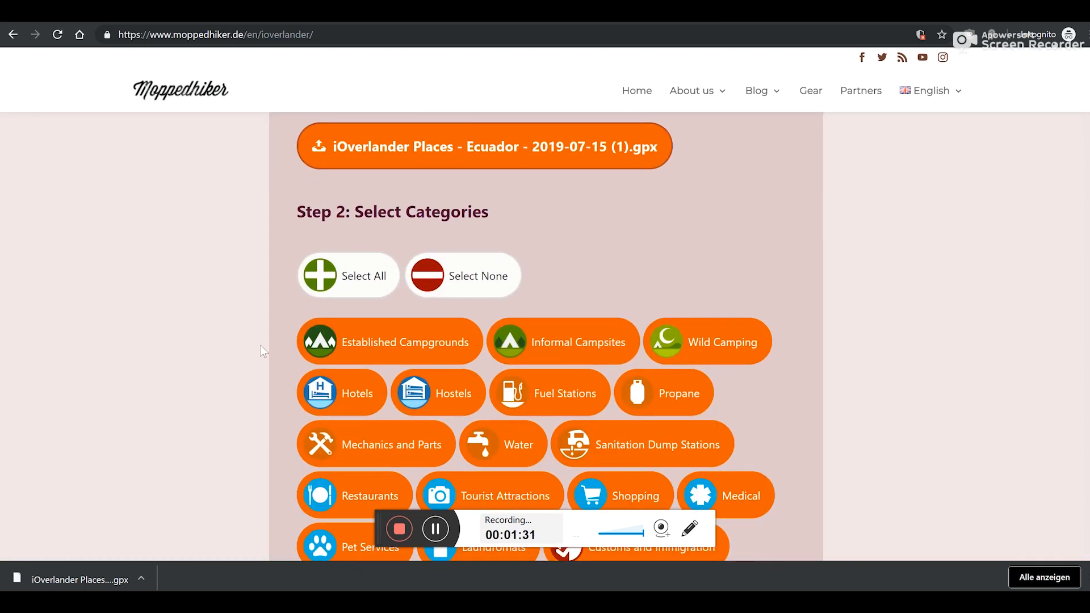
Clear all categories, keep Established Campgrounds, Informal Campsites, Wild Camping and Hostels, and reach Step 3.
{"action": "scroll", "scroll_direction": "down", "scroll_amount": 3}
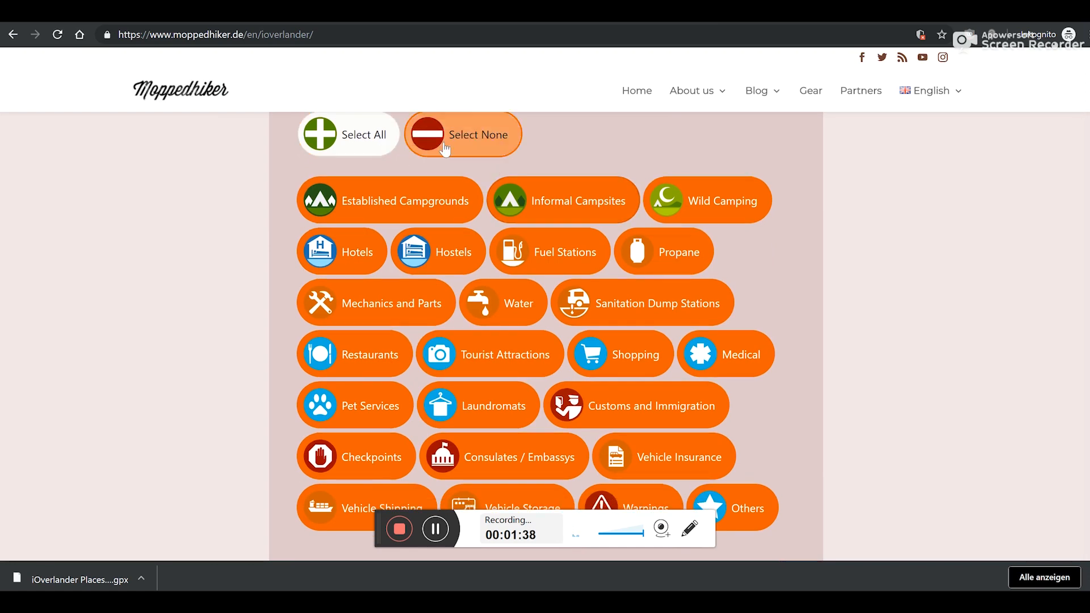
{"action": "left_click", "coordinate": [462, 134]}
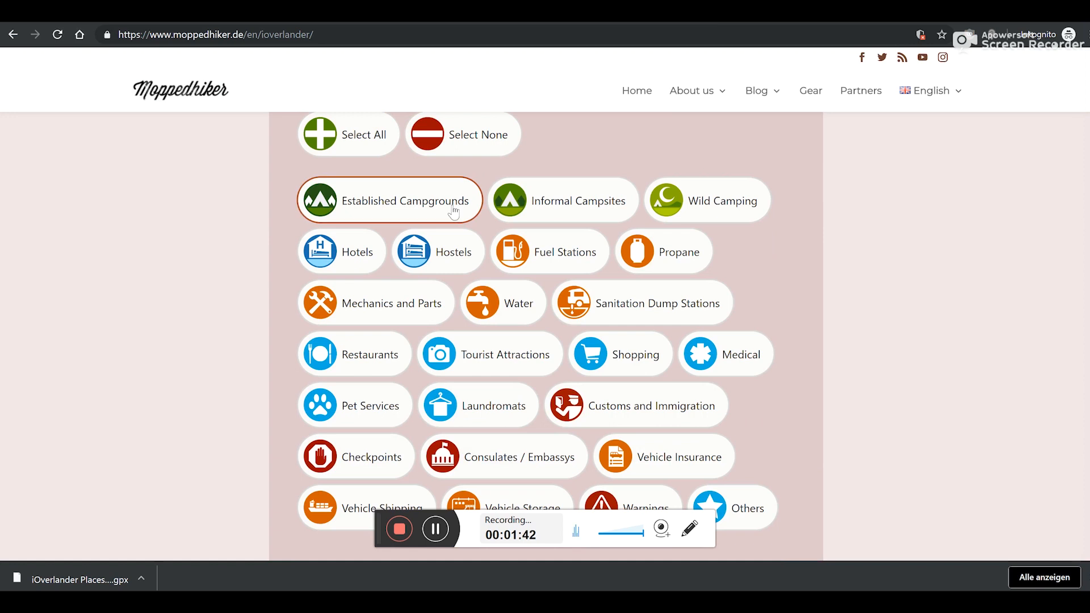
{"action": "left_click", "coordinate": [562, 201]}
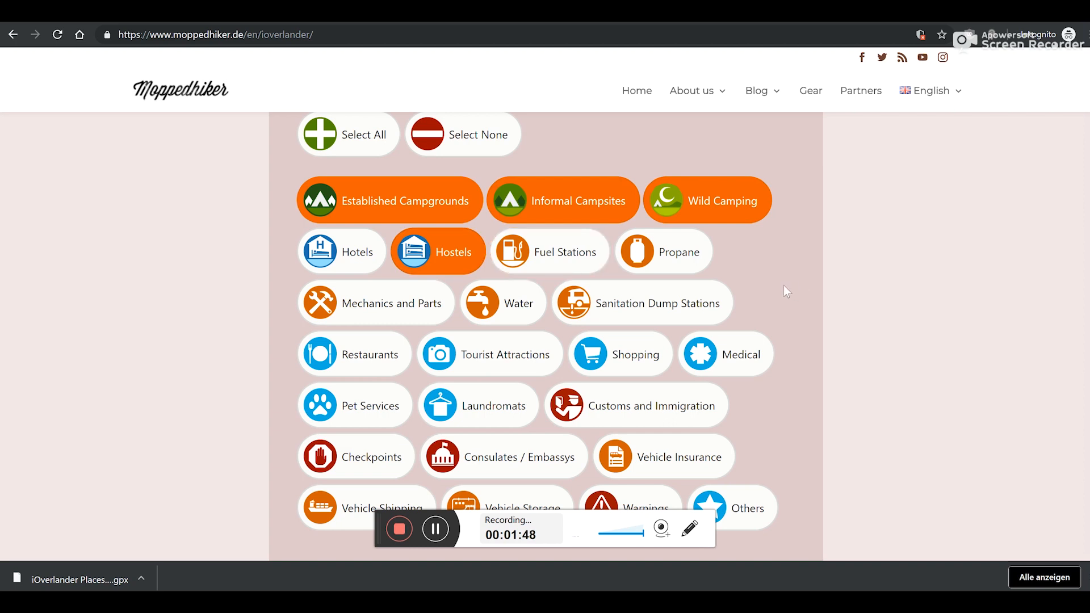
{"action": "scroll", "scroll_direction": "down", "scroll_amount": 3}
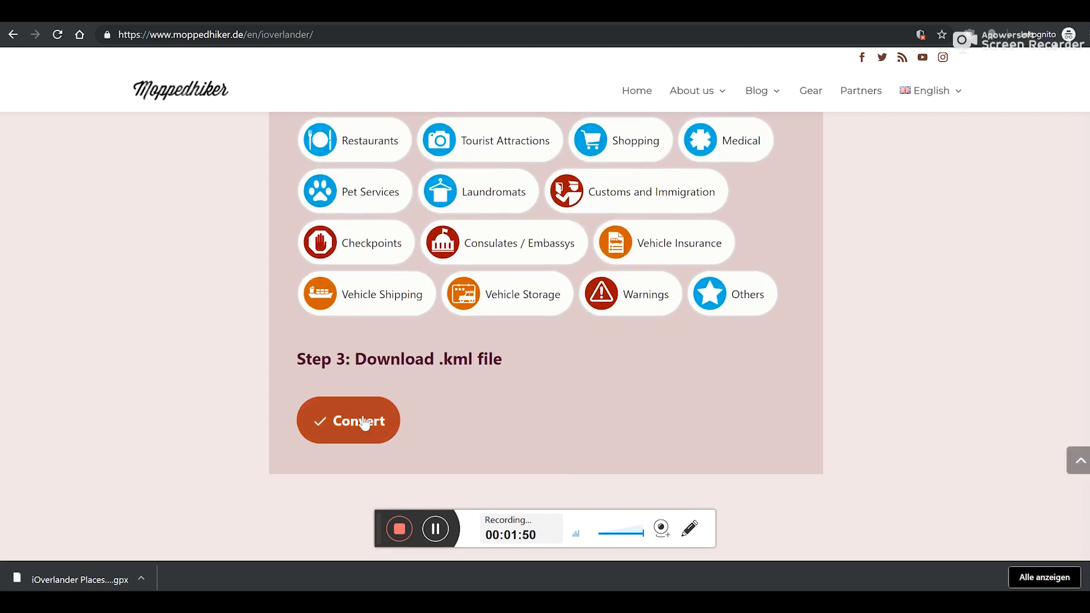
Convert the selected Ecuador places and download the resulting KML file.
{"action": "left_click", "coordinate": [347, 420]}
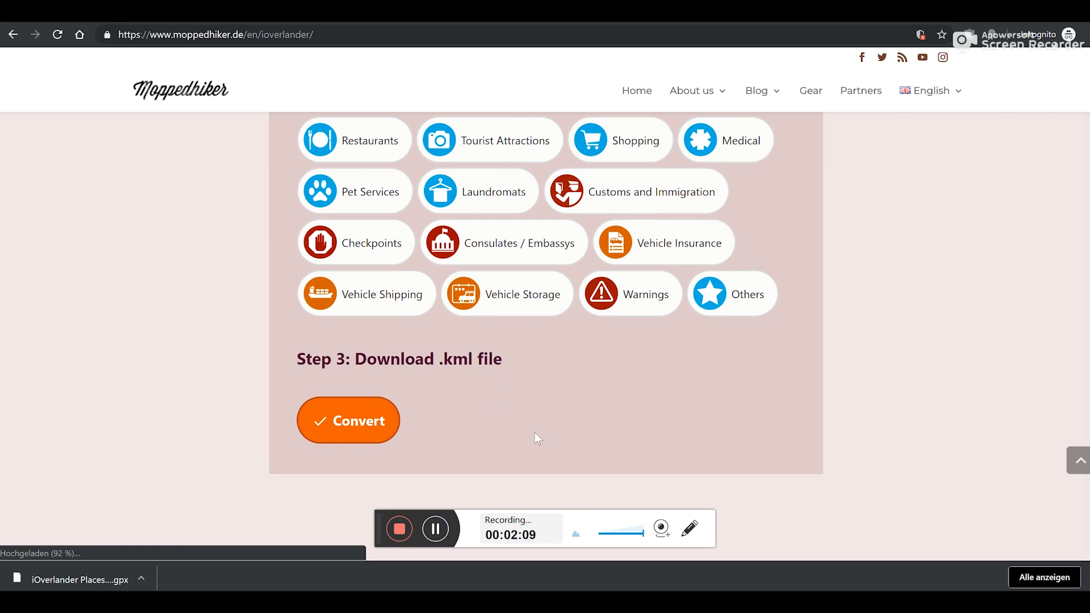
{"action": "left_click", "coordinate": [347, 420]}
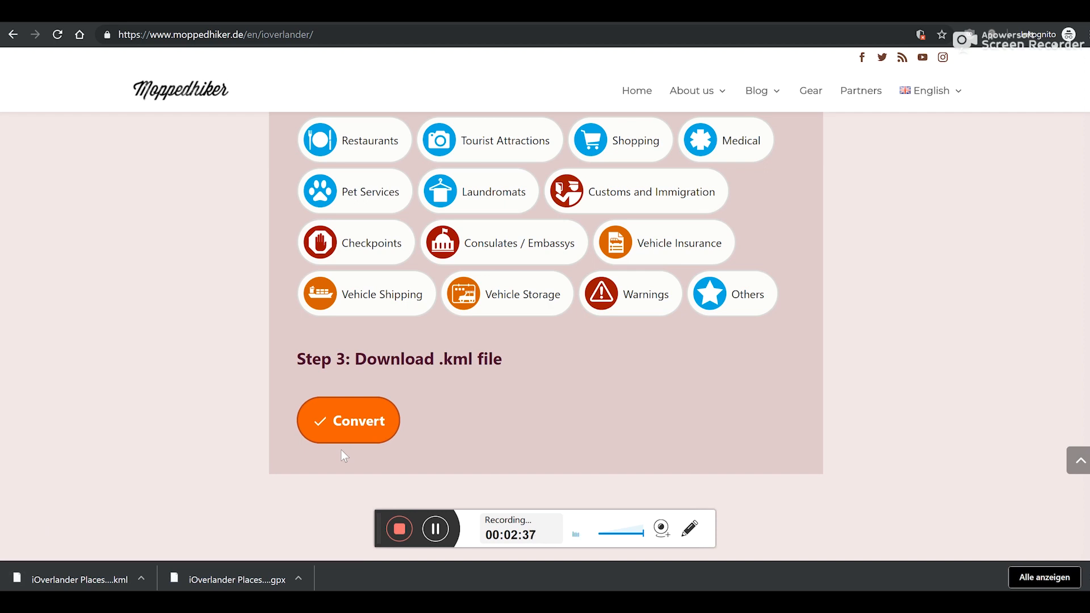
{"action": "mouse_move", "coordinate": [148, 520]}
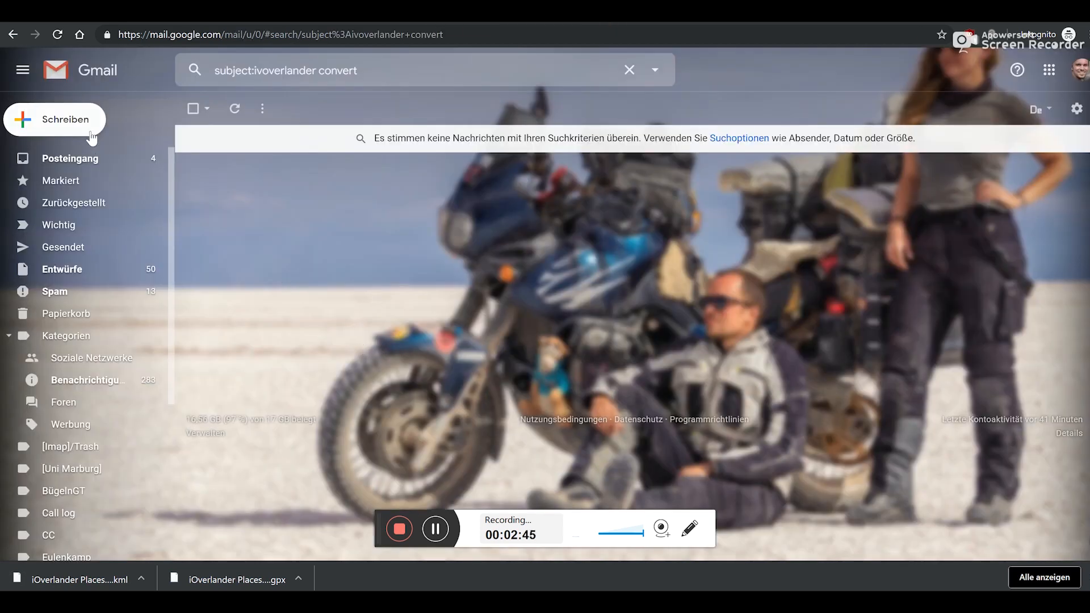
{"action": "mouse_move", "coordinate": [423, 264]}
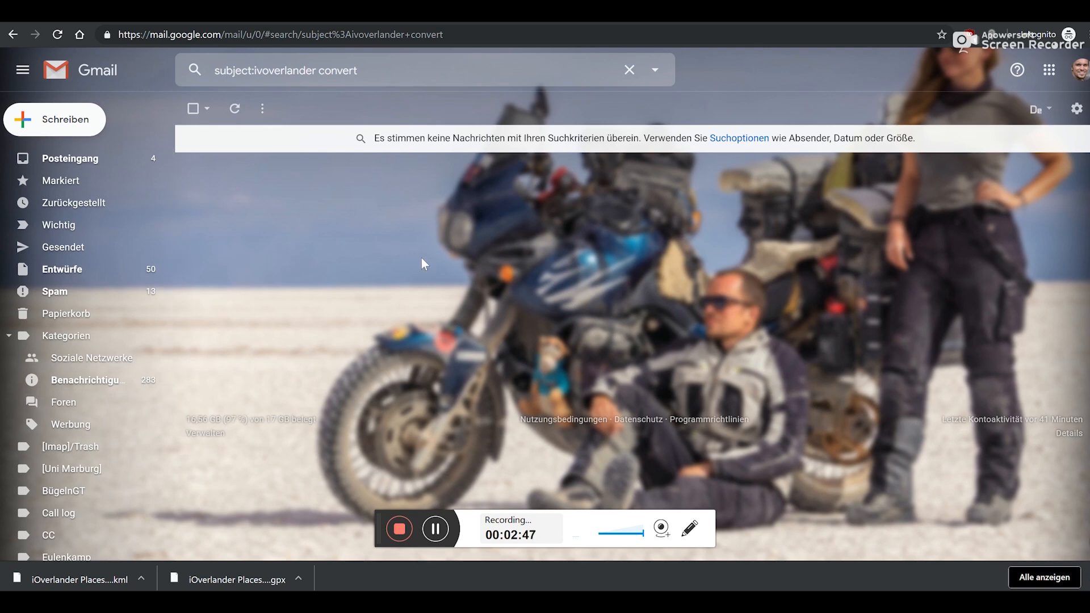
Compose an email to your own second address titled iOverlander Convert with the Ecuador KML attached and send it.
{"action": "left_click", "coordinate": [54, 119]}
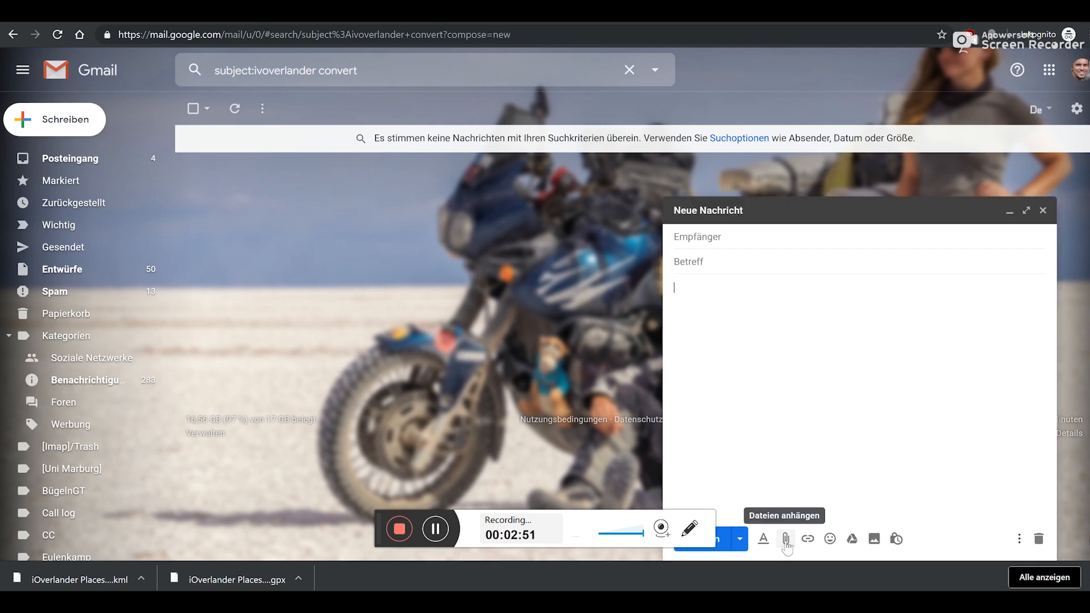
{"action": "left_click", "coordinate": [786, 539]}
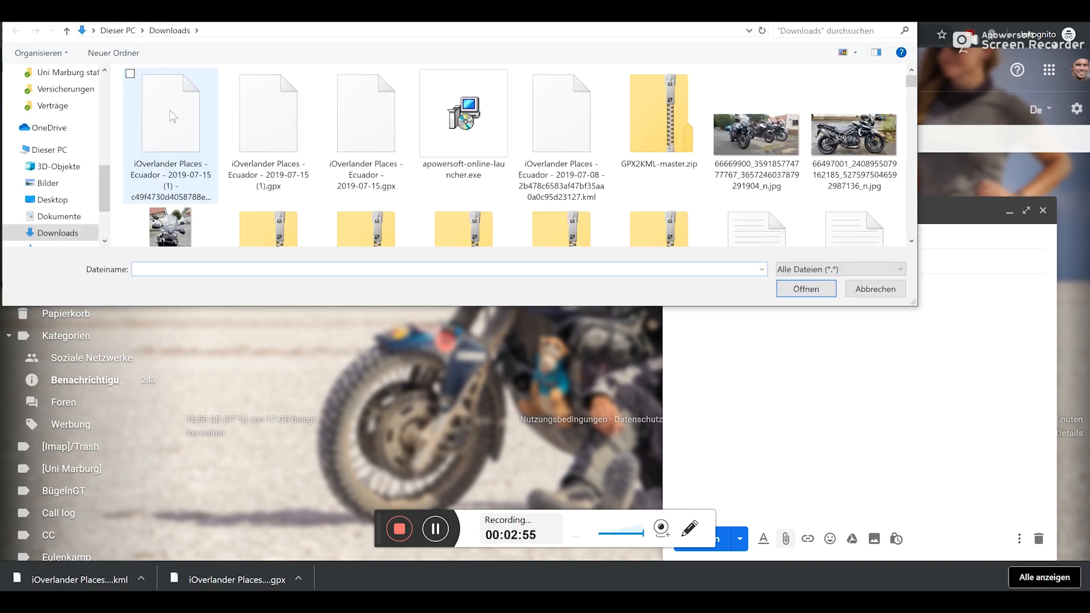
{"action": "left_click", "coordinate": [170, 115]}
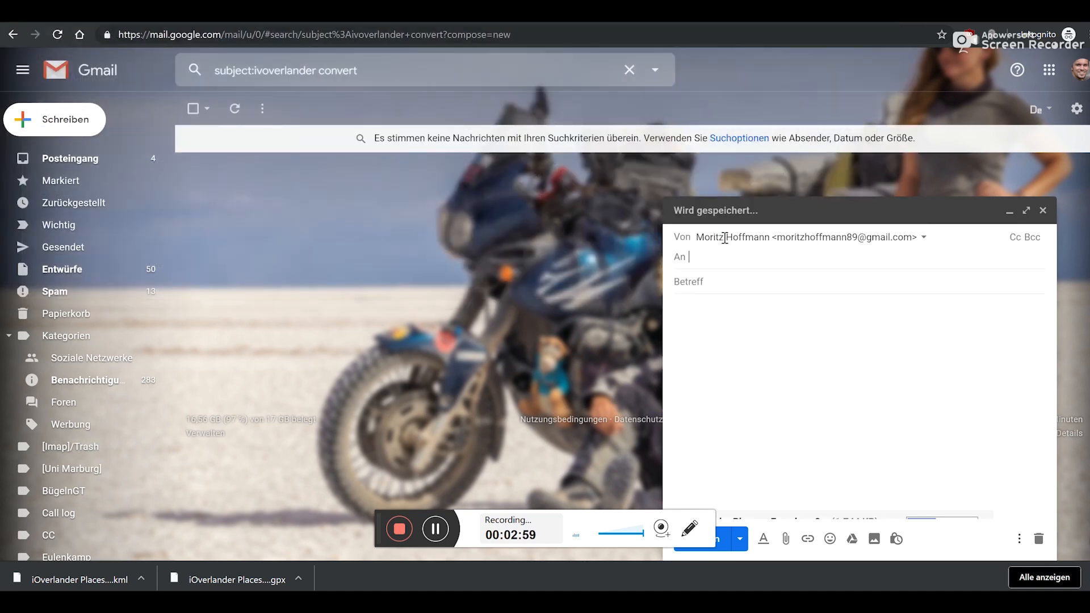
{"action": "type", "text": "m"}
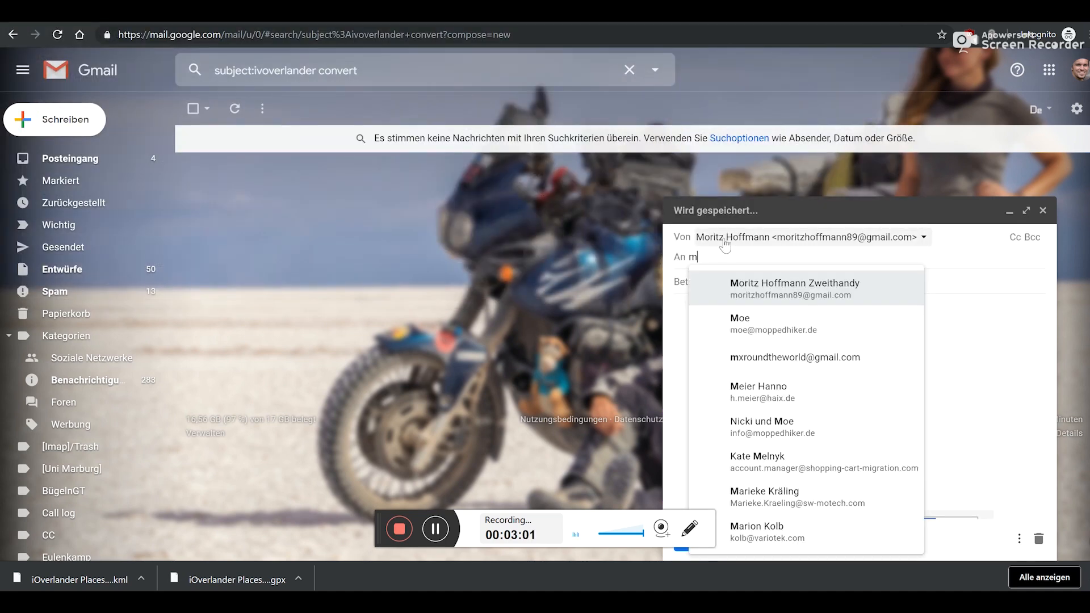
{"action": "left_click", "coordinate": [796, 288]}
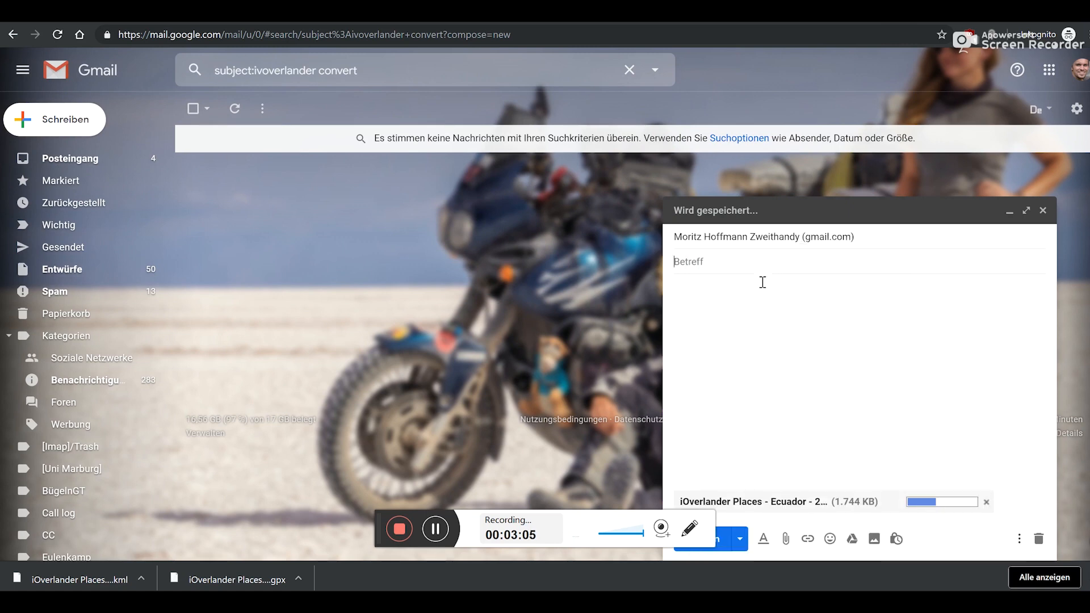
{"action": "type", "text": "iOverlander Convert"}
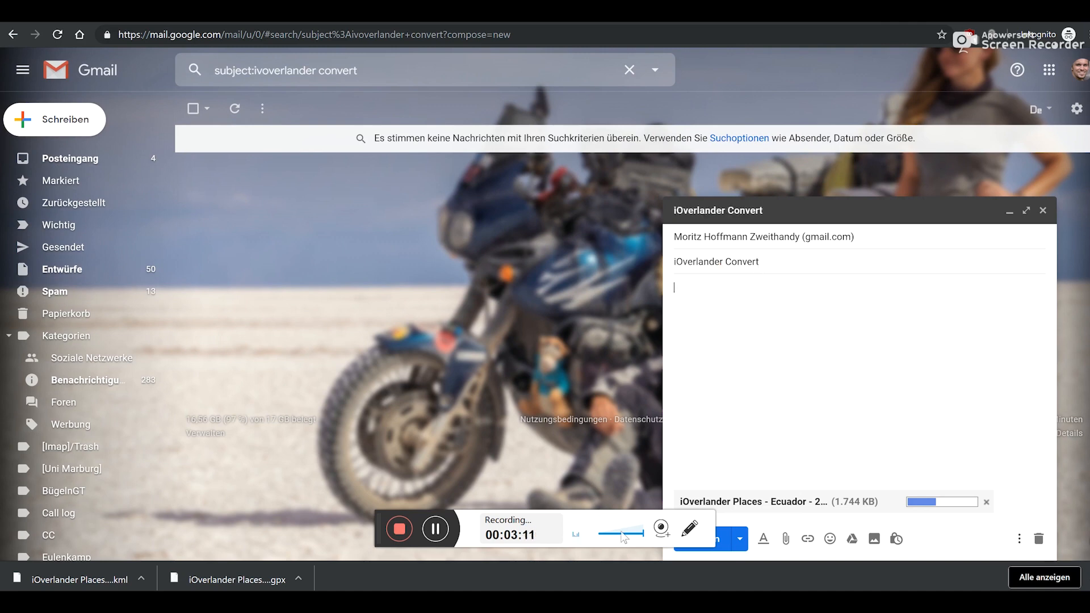
{"action": "left_click", "coordinate": [1044, 210]}
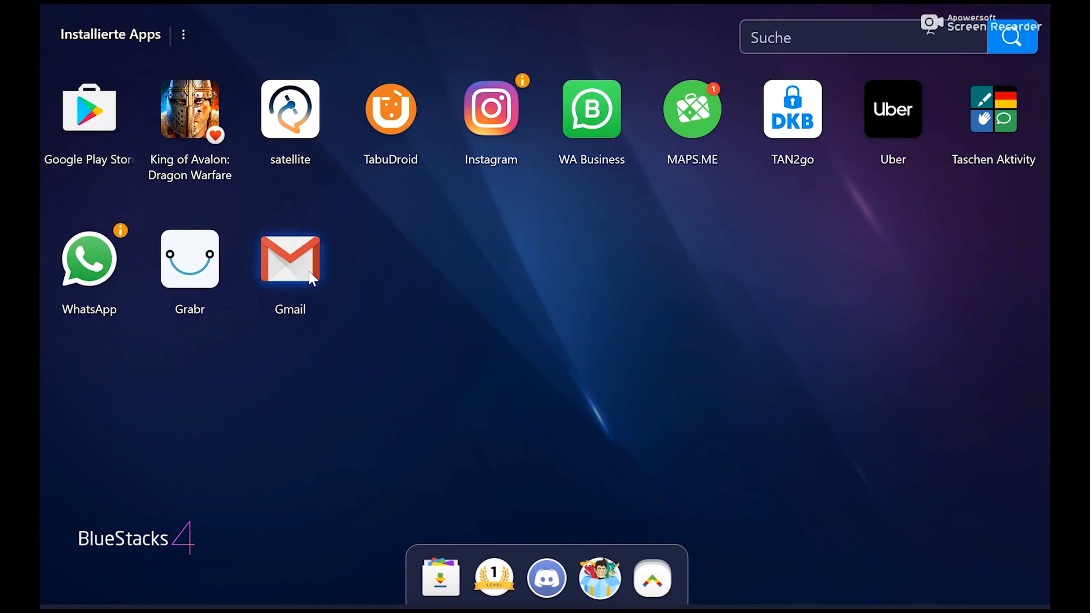
Launch the Gmail app on the BlueStacks home screen to reach the iOverlander Convert email.
{"action": "left_click", "coordinate": [290, 260]}
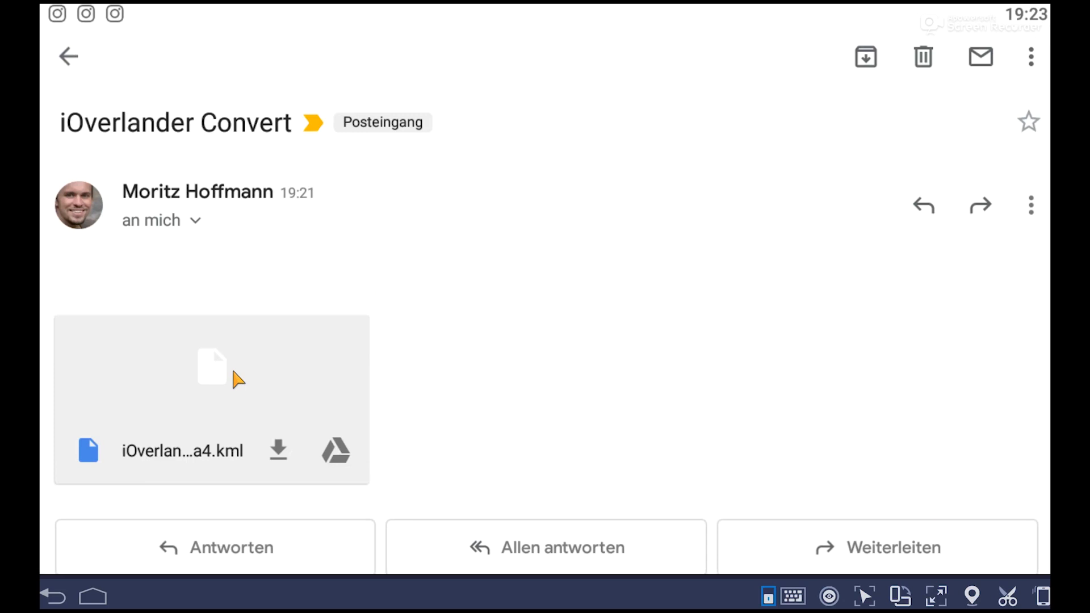
{"action": "mouse_move", "coordinate": [231, 391]}
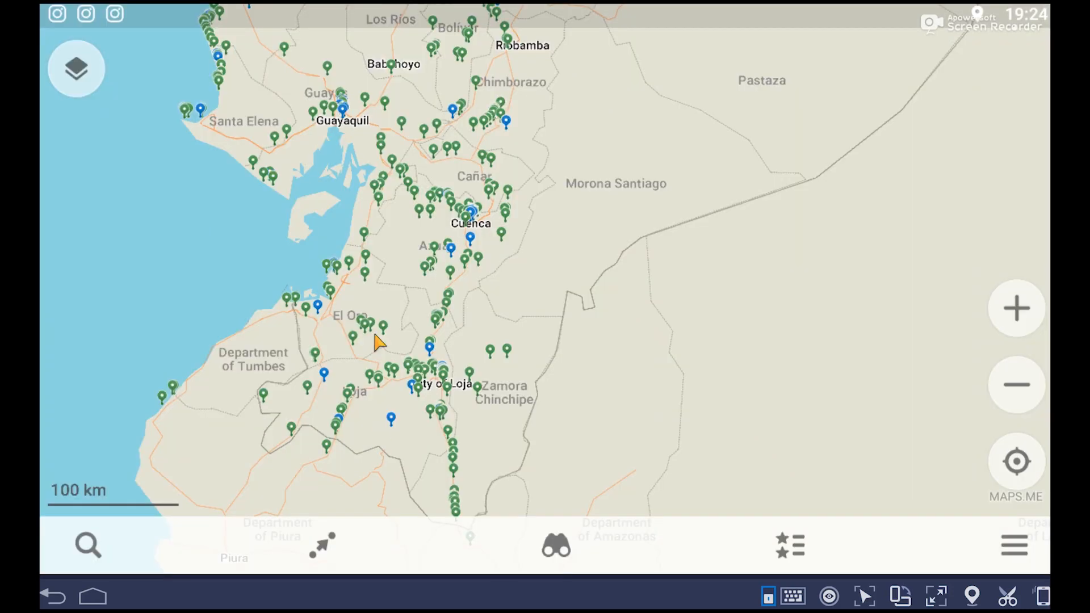
{"action": "mouse_move", "coordinate": [414, 184]}
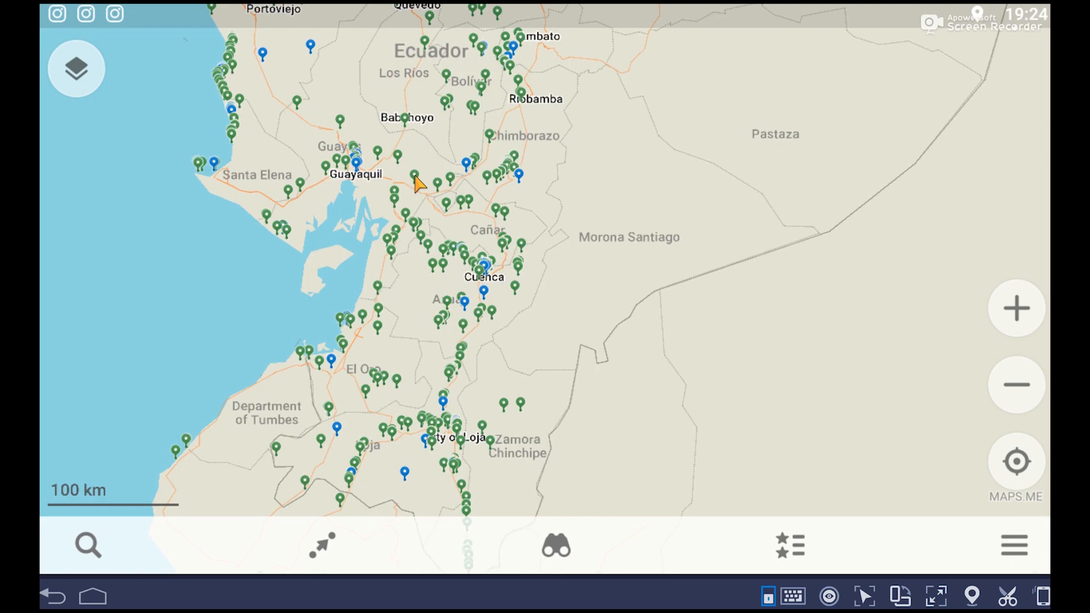
Inspect a place pin near Guayaquil, view its full details, and return to the map.
{"action": "left_click", "coordinate": [414, 186]}
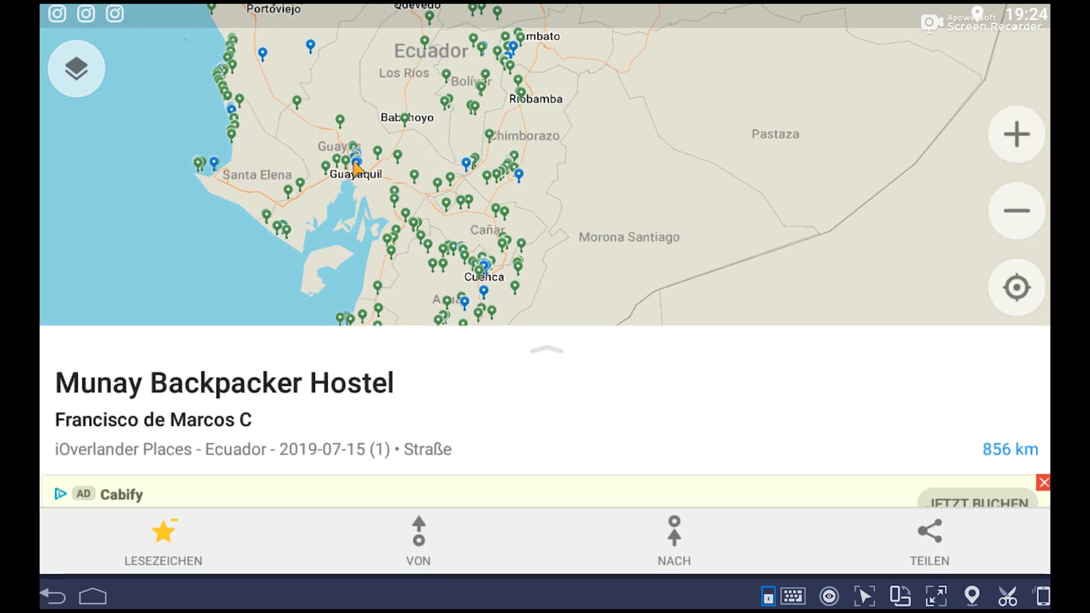
{"action": "left_click", "coordinate": [404, 130]}
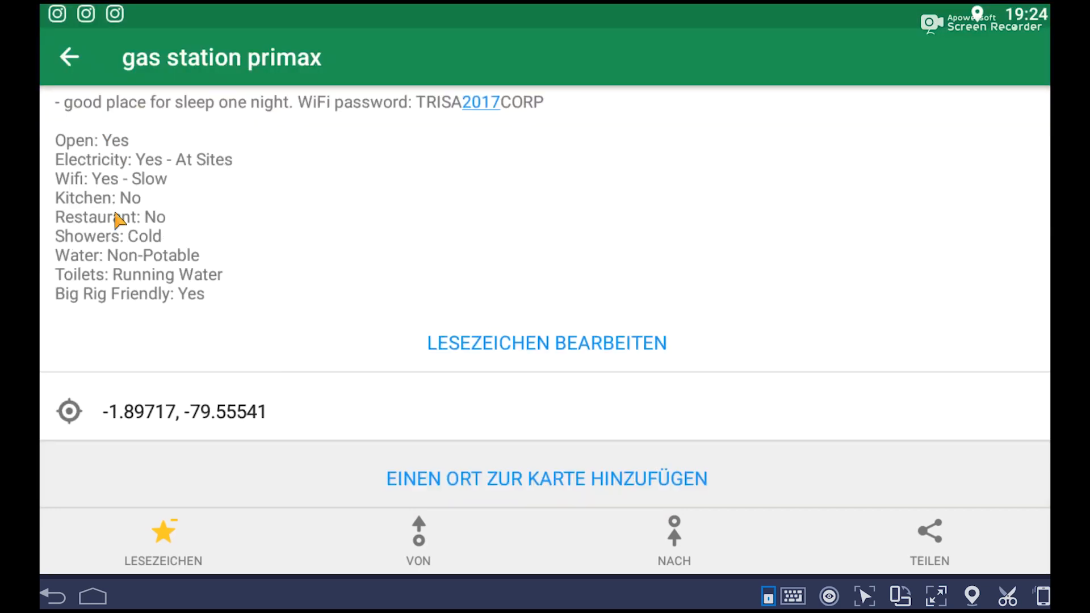
{"action": "mouse_move", "coordinate": [216, 196]}
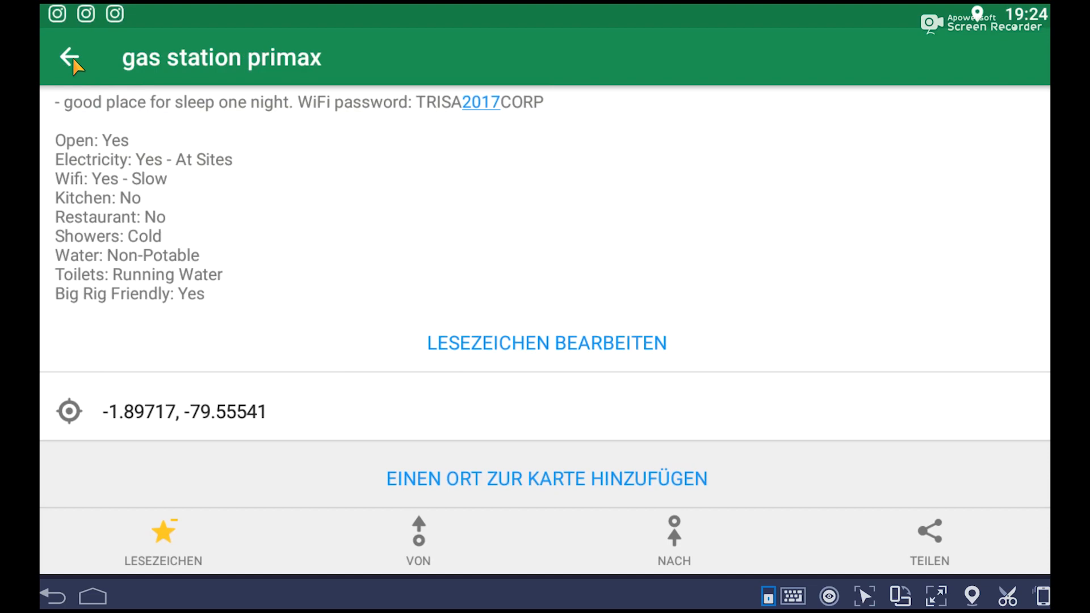
{"action": "left_click", "coordinate": [71, 57]}
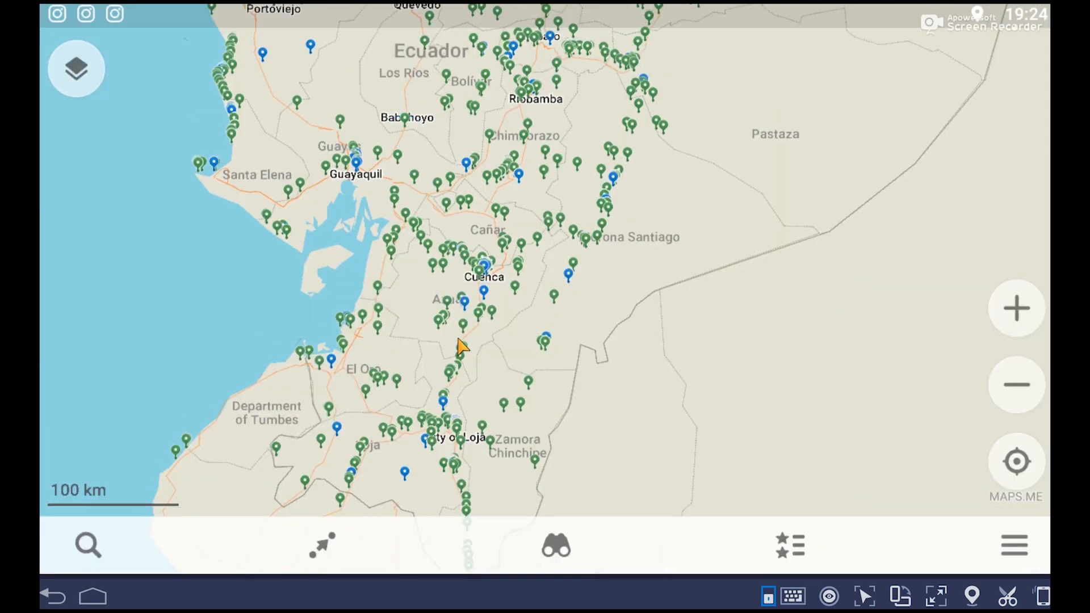
{"action": "mouse_move", "coordinate": [585, 313]}
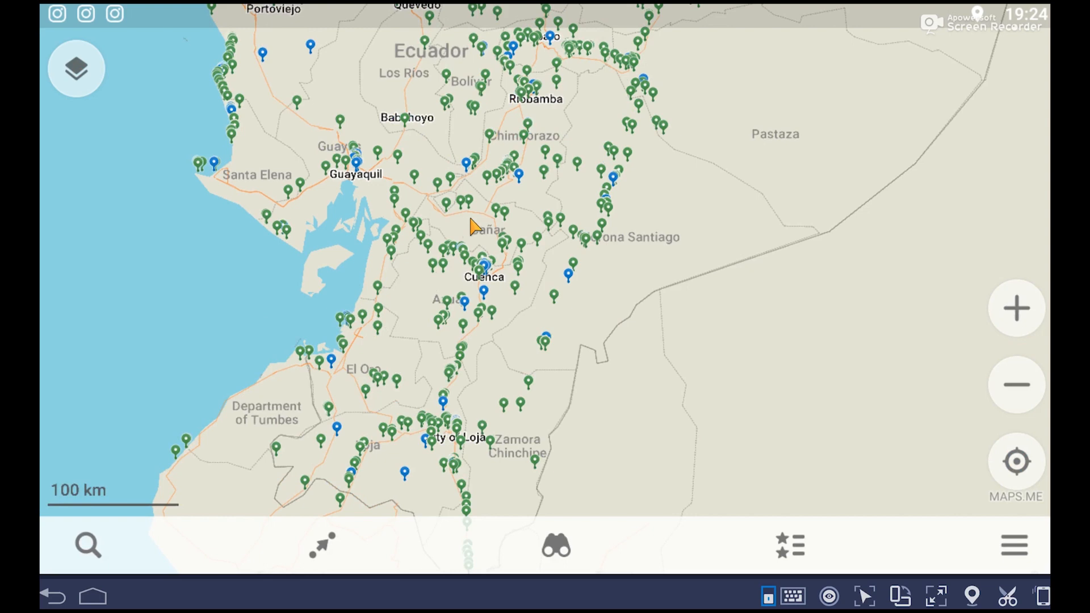
{"action": "mouse_move", "coordinate": [757, 517]}
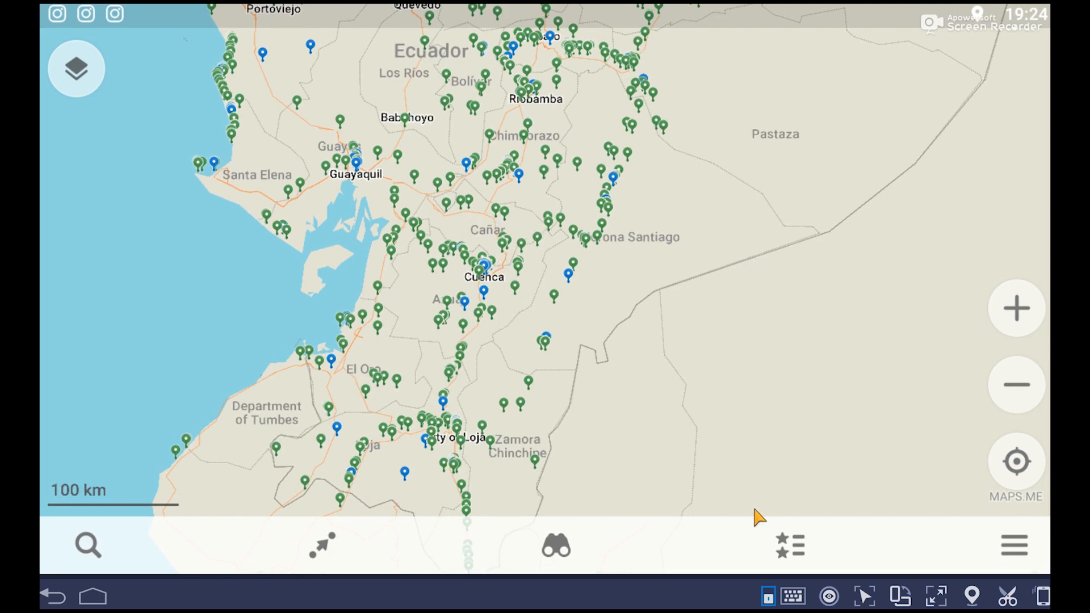
{"action": "mouse_move", "coordinate": [797, 564]}
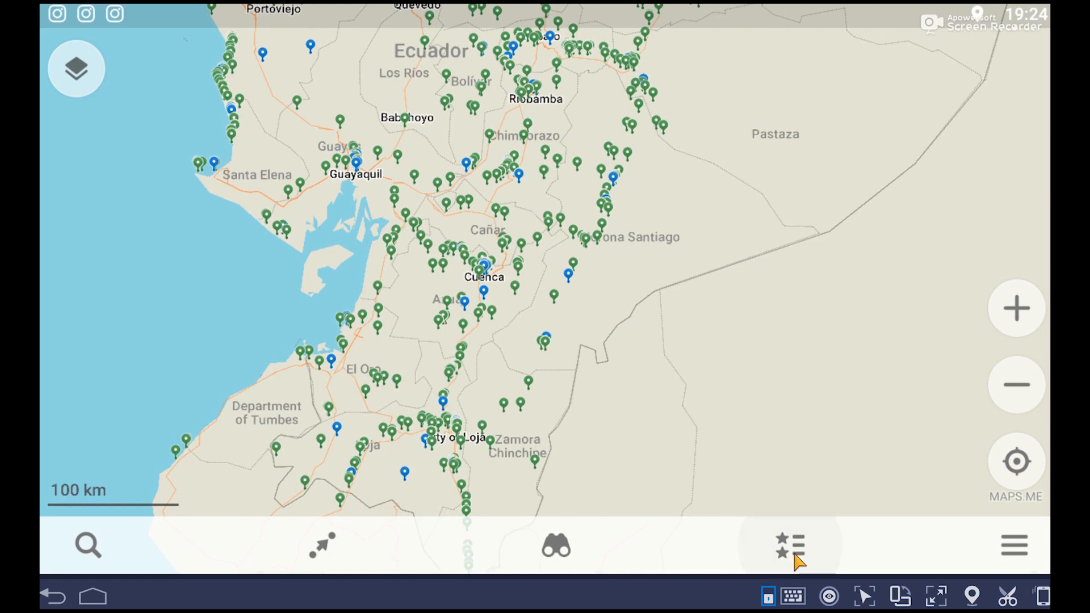
{"action": "left_click", "coordinate": [784, 545]}
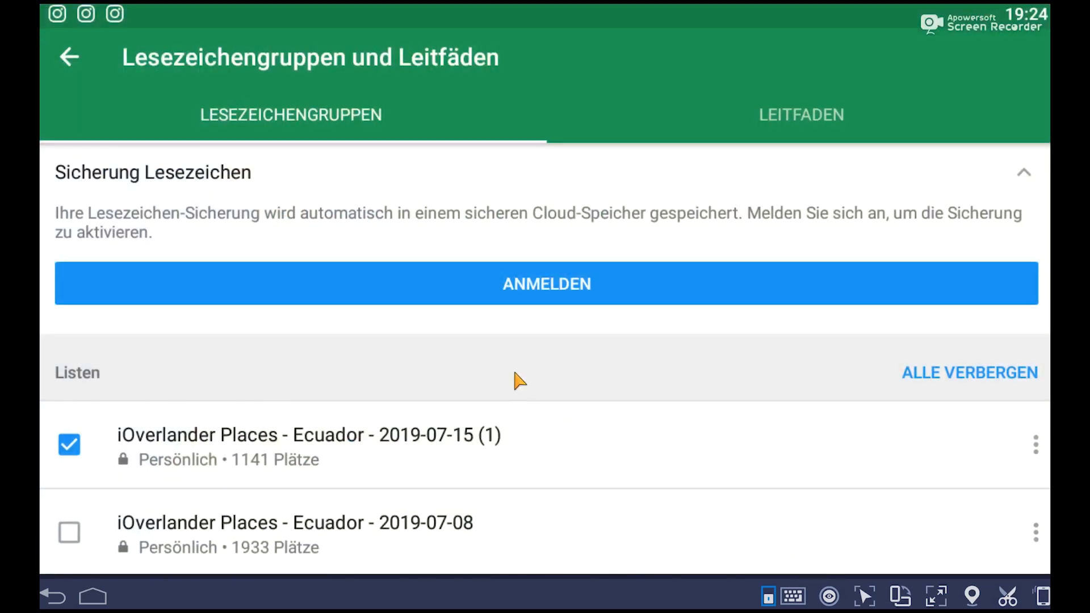
{"action": "left_click", "coordinate": [69, 444]}
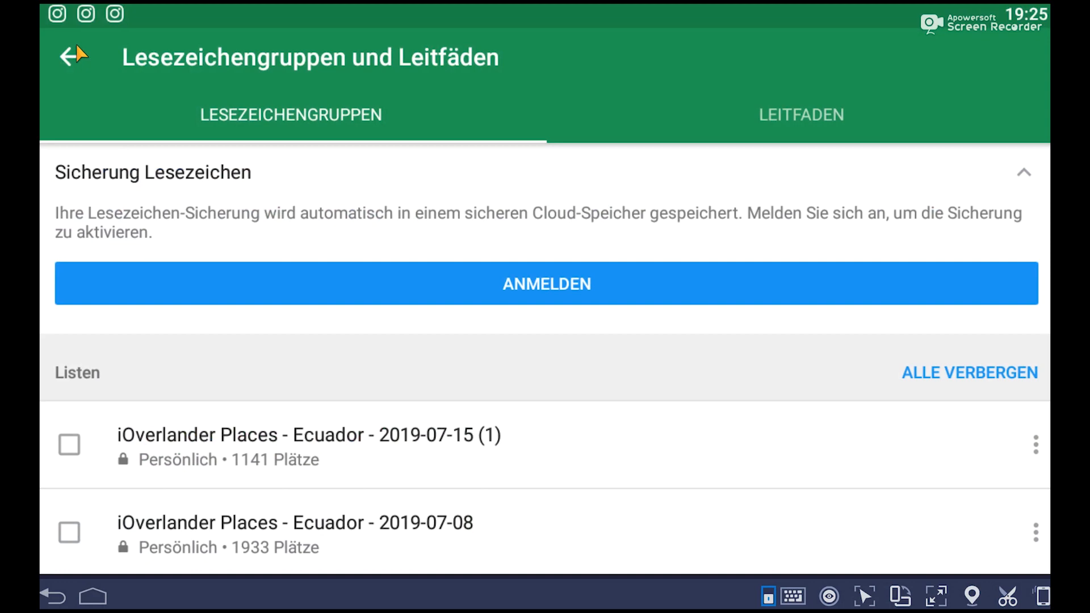
{"action": "left_click", "coordinate": [73, 56]}
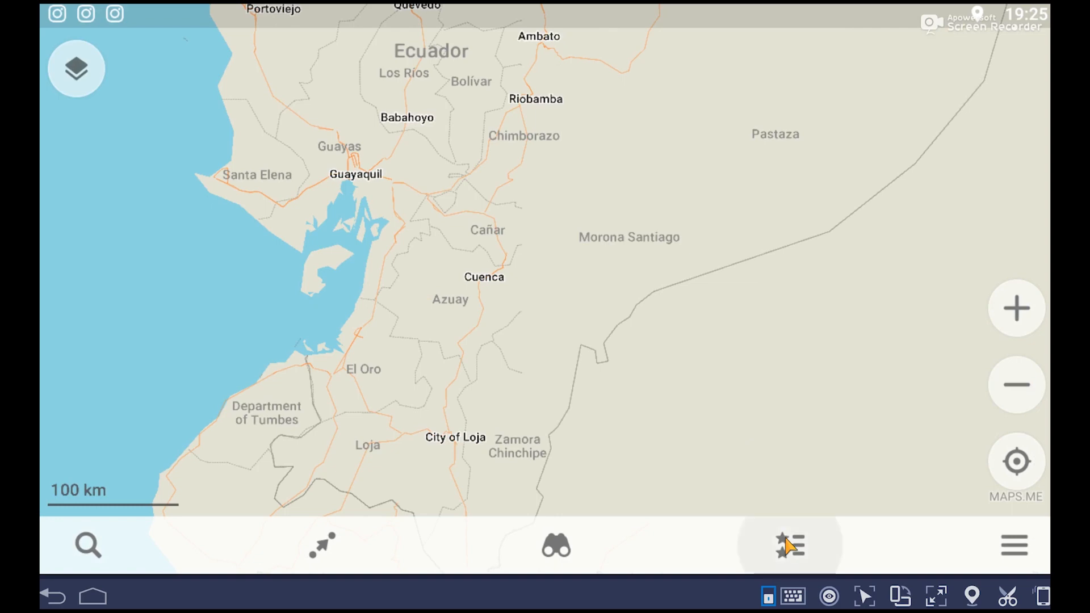
{"action": "left_click", "coordinate": [789, 545]}
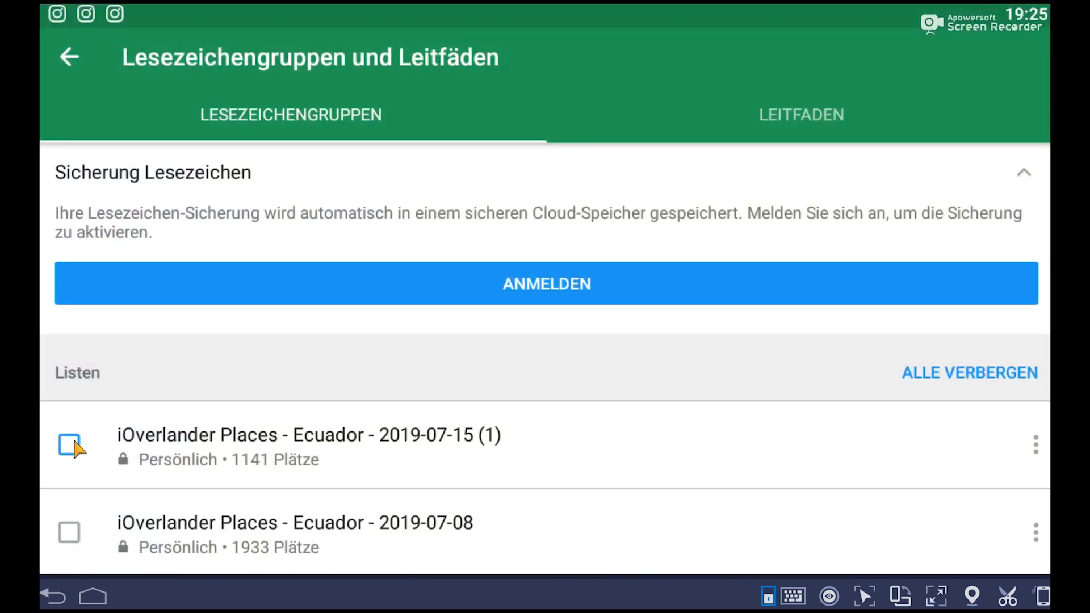
{"action": "left_click", "coordinate": [69, 444]}
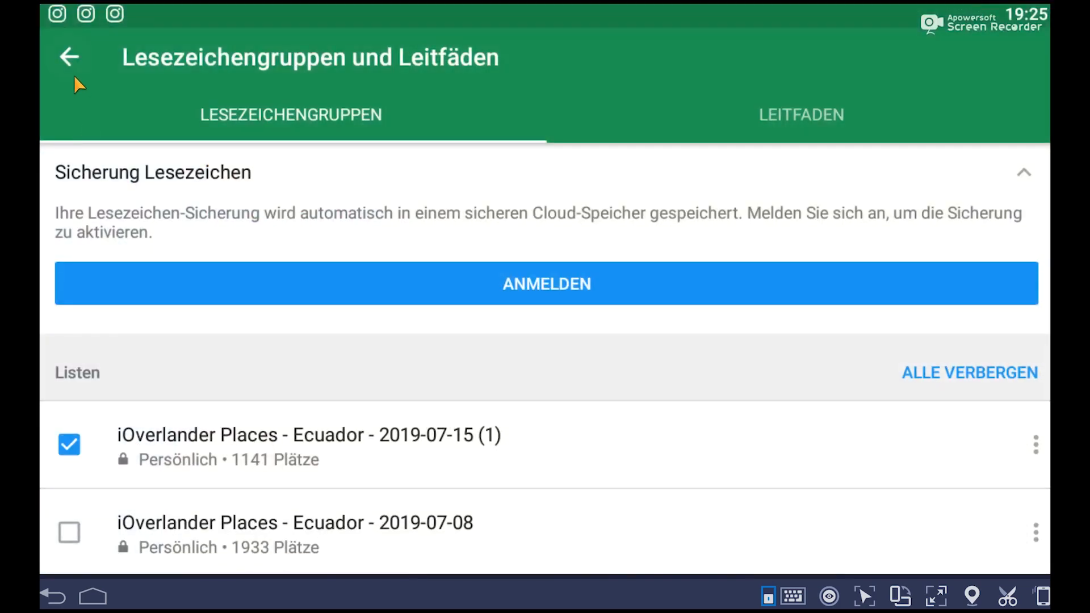
{"action": "left_click", "coordinate": [68, 57]}
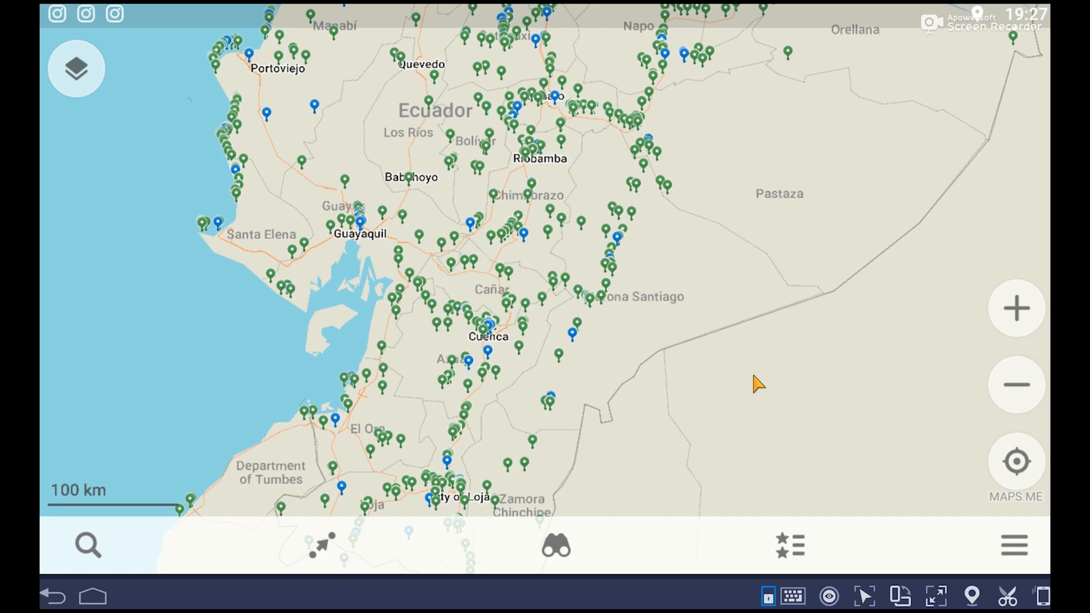
{"action": "mouse_move", "coordinate": [615, 479]}
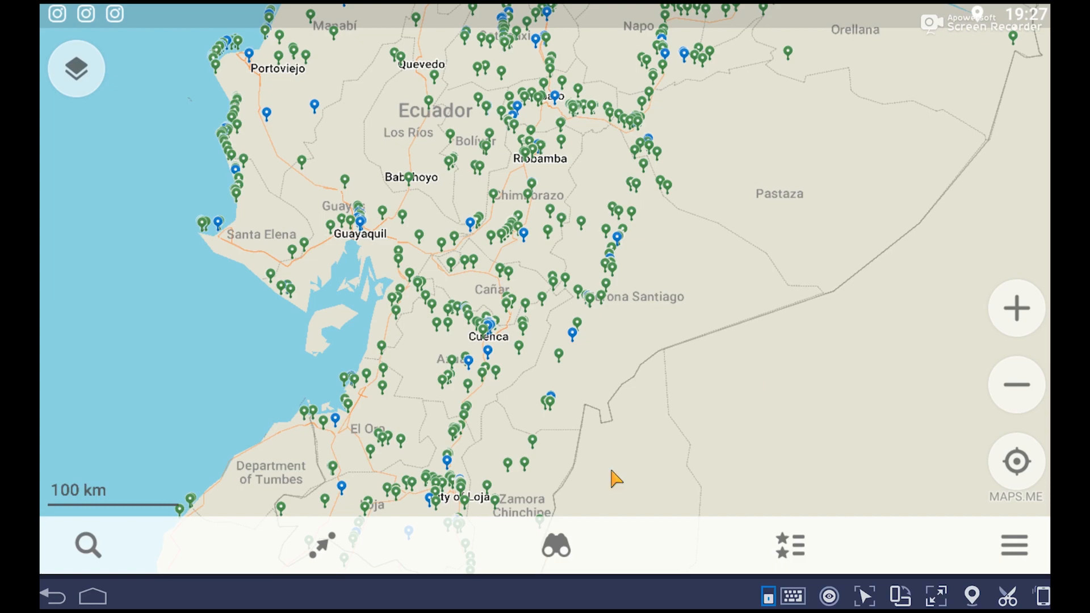